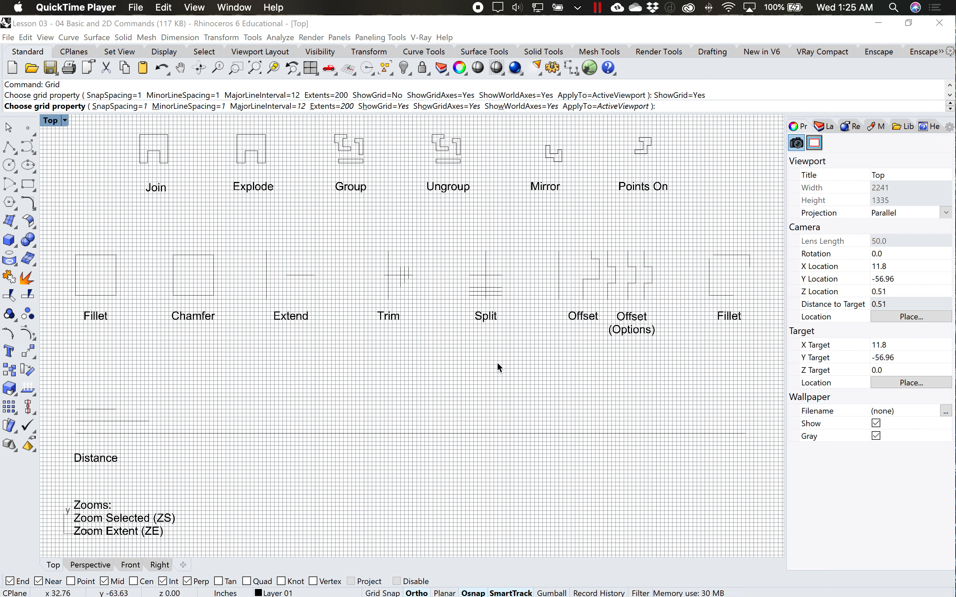
{"action": "mouse_move", "coordinate": [369, 404]}
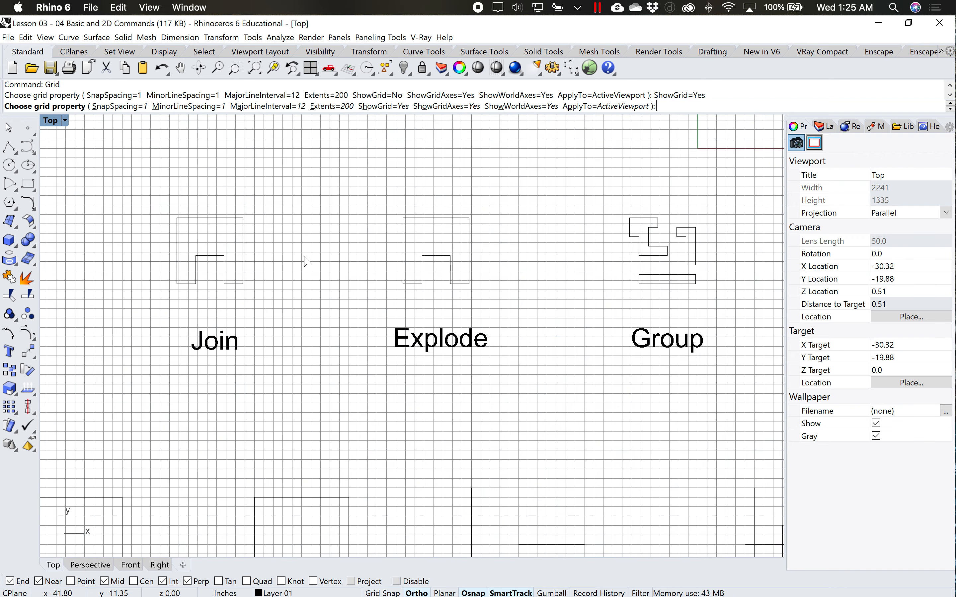
- Run the Grid command and switch ShowGrid to No so the background grid disappears
{"action": "type", "text": "grd"}
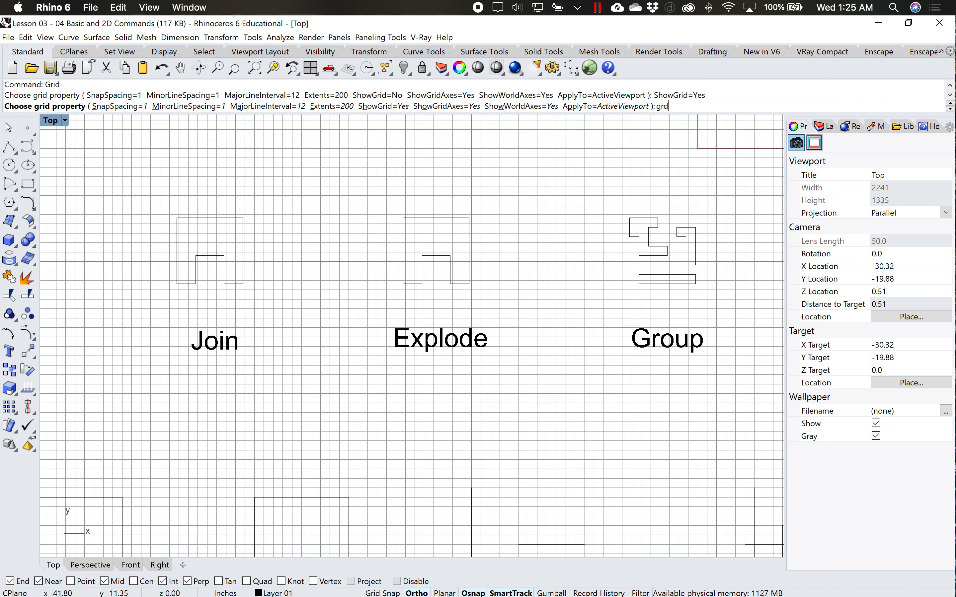
{"action": "key", "text": "Backspace"}
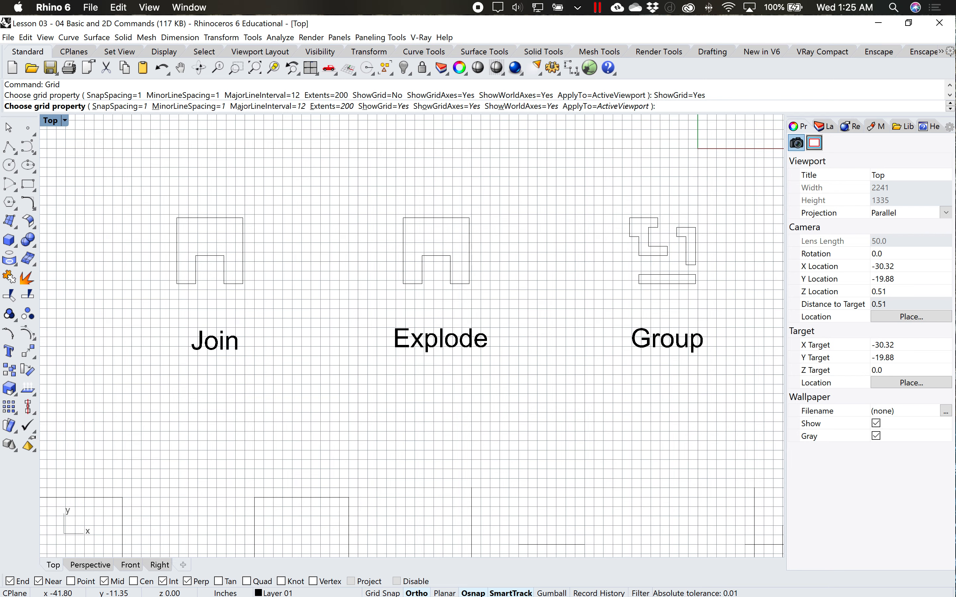
{"action": "key", "text": "Enter"}
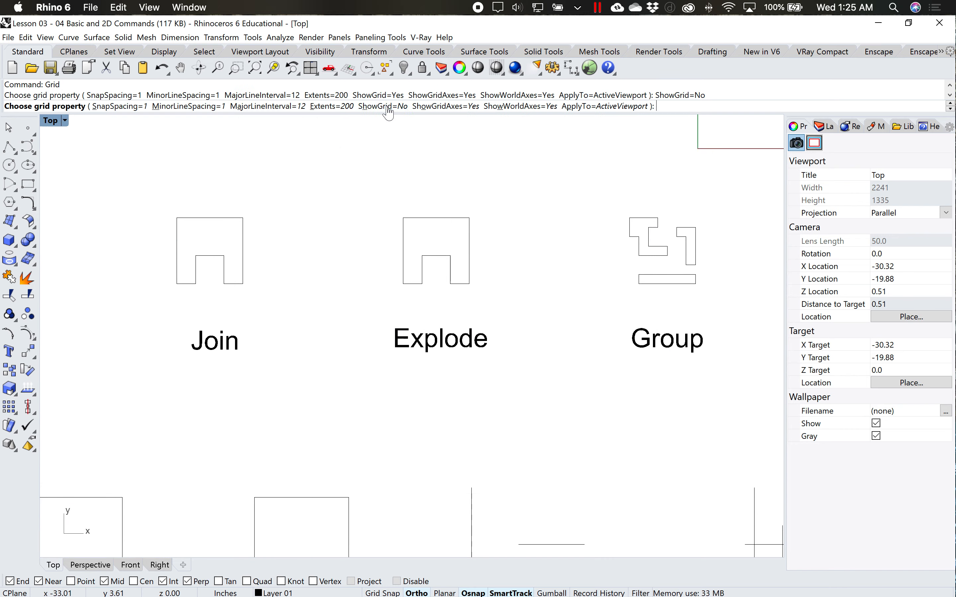
{"action": "mouse_move", "coordinate": [206, 269]}
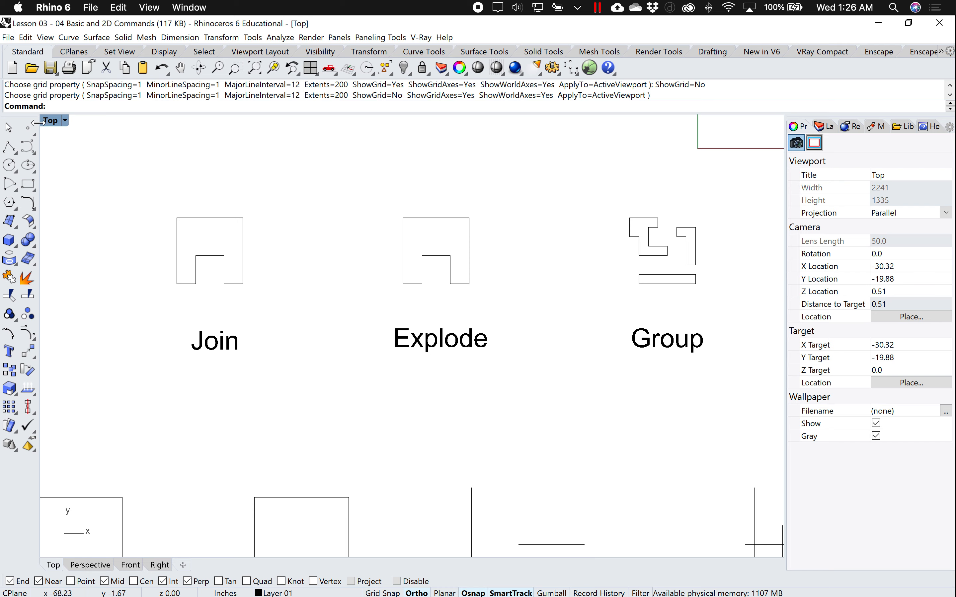
- Switch the Top viewport's display mode to Print Preview from its title menu
{"action": "left_click", "coordinate": [64, 120]}
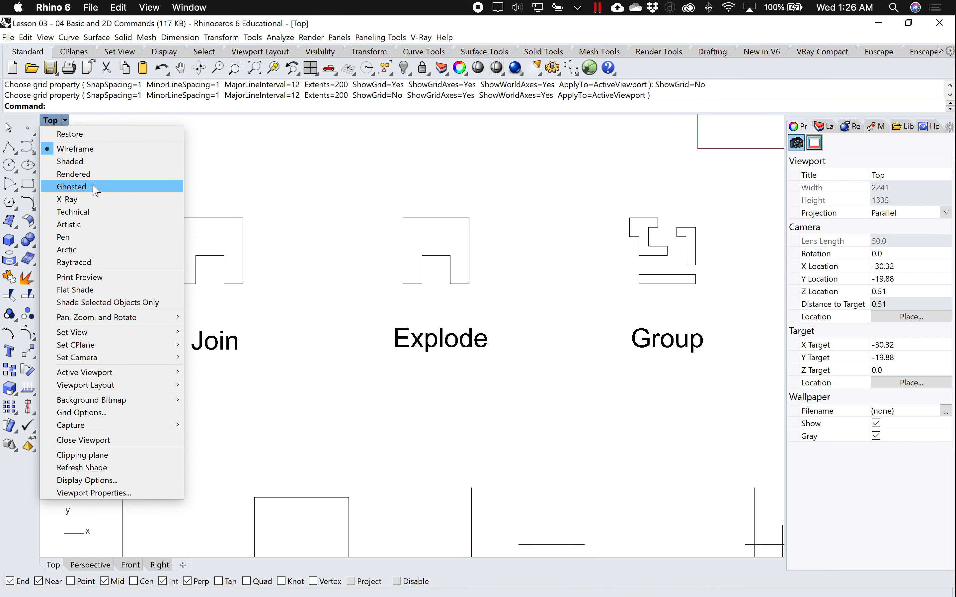
{"action": "mouse_move", "coordinate": [103, 285]}
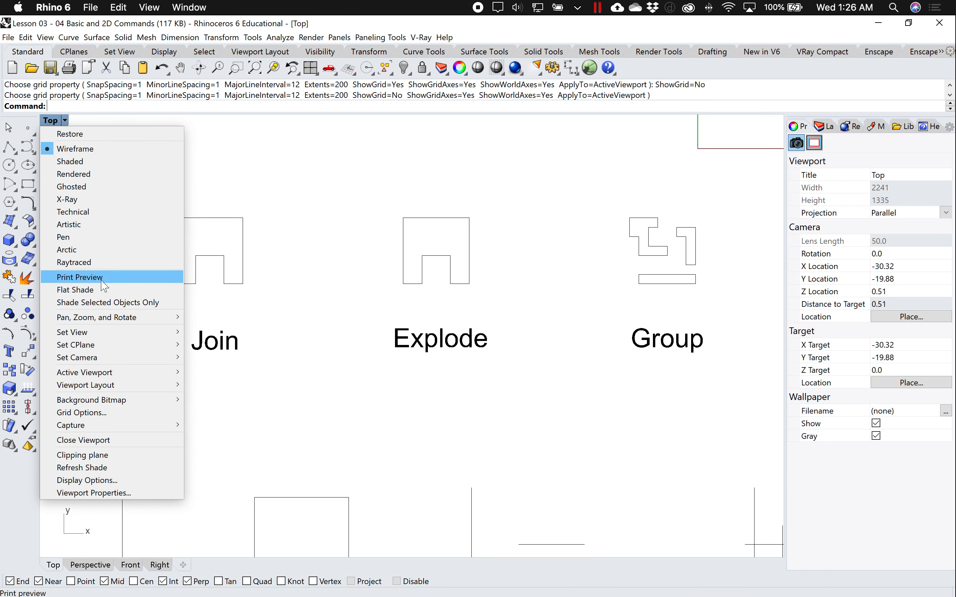
{"action": "mouse_move", "coordinate": [110, 284]}
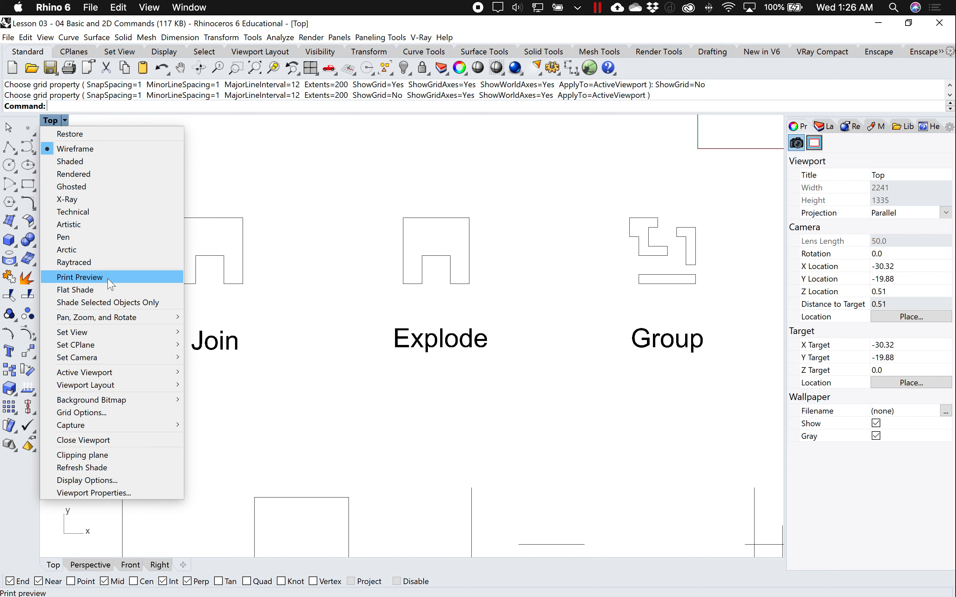
{"action": "left_click", "coordinate": [79, 276]}
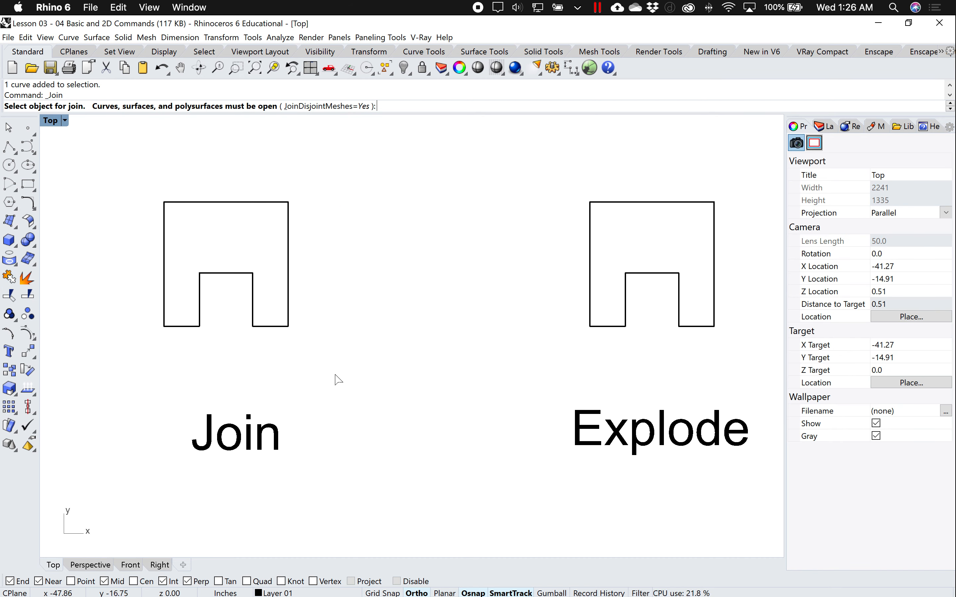
{"action": "mouse_move", "coordinate": [308, 349]}
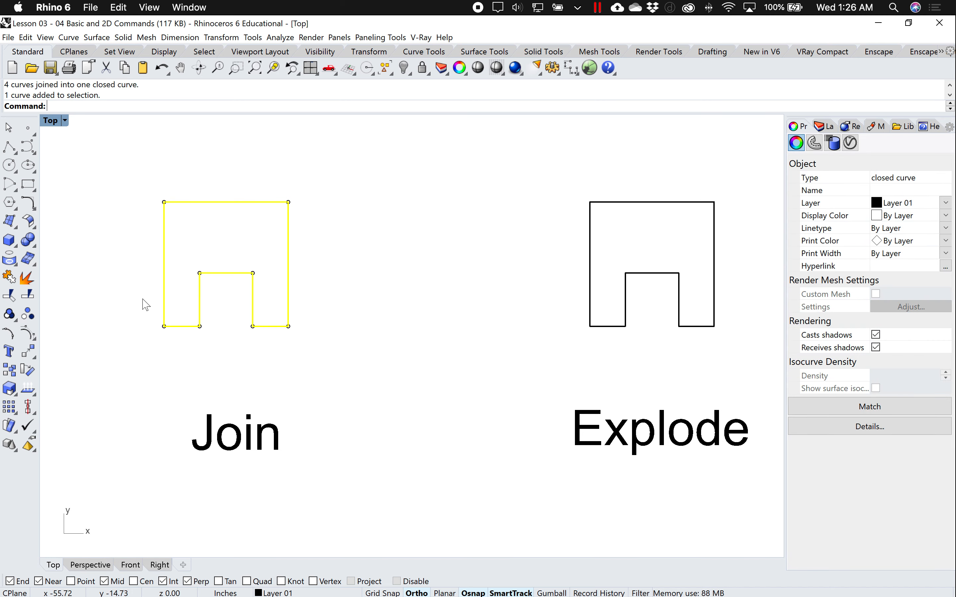
{"action": "mouse_move", "coordinate": [187, 168]}
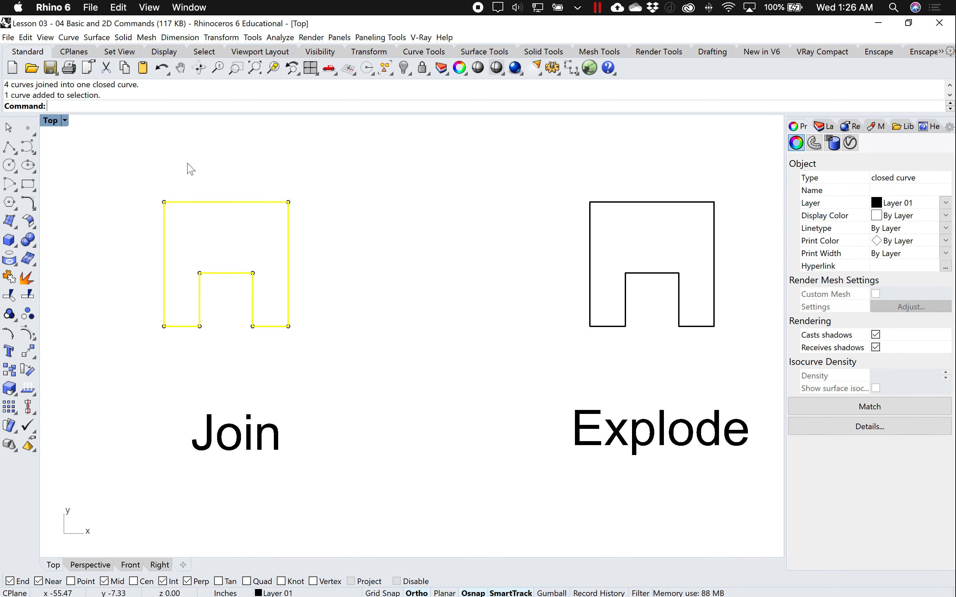
{"action": "mouse_move", "coordinate": [404, 358]}
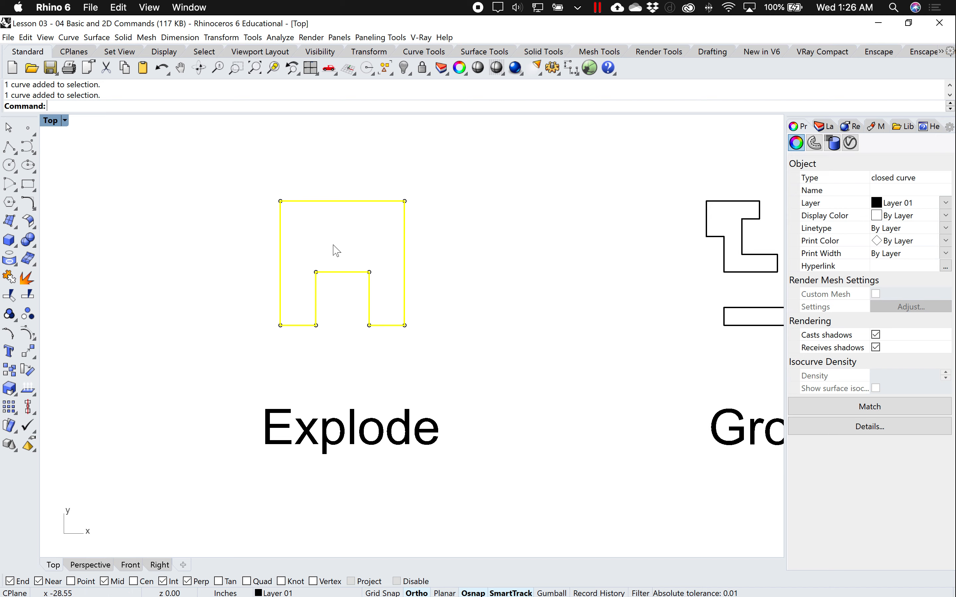
{"action": "mouse_move", "coordinate": [27, 278]}
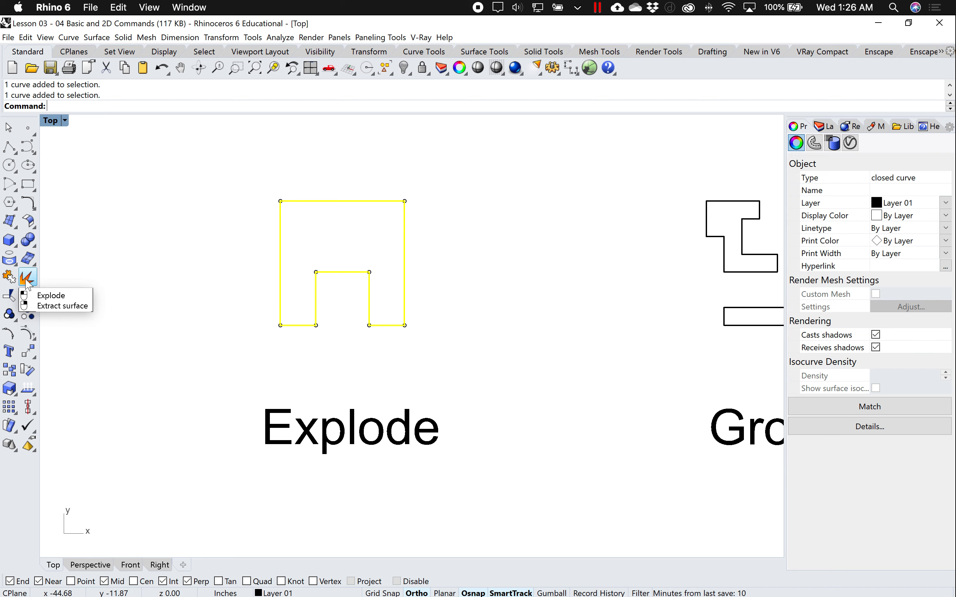
- Explode the selected Explode example curve into its separate segments
{"action": "left_click", "coordinate": [26, 277]}
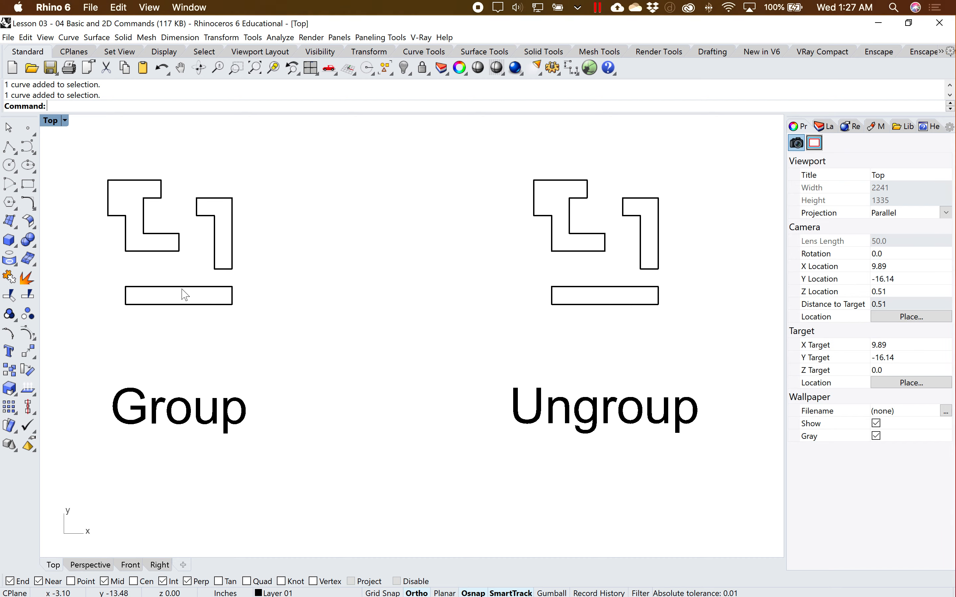
- Group the three selected Group example shapes into one group
{"action": "left_click", "coordinate": [222, 235]}
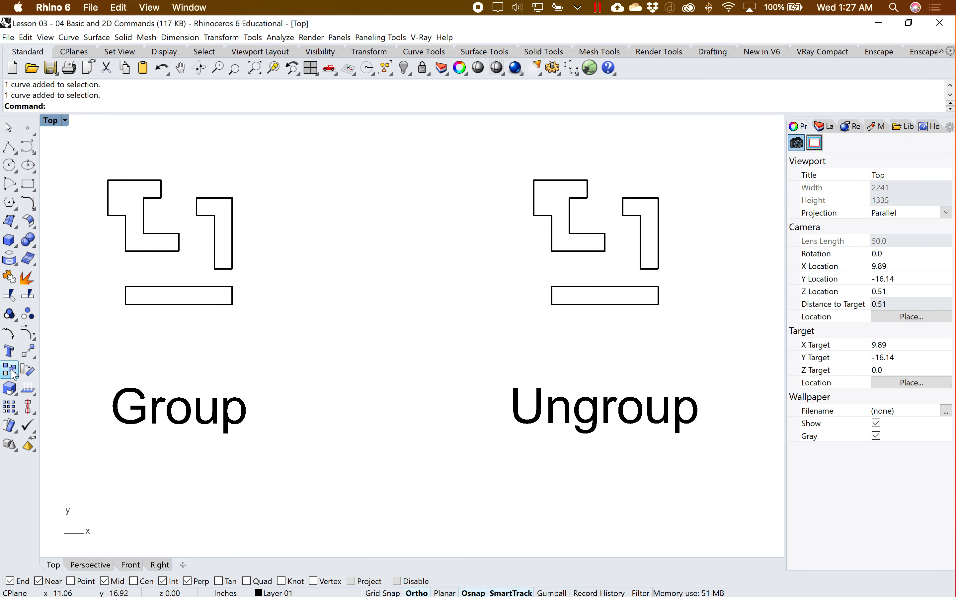
{"action": "left_click", "coordinate": [8, 377]}
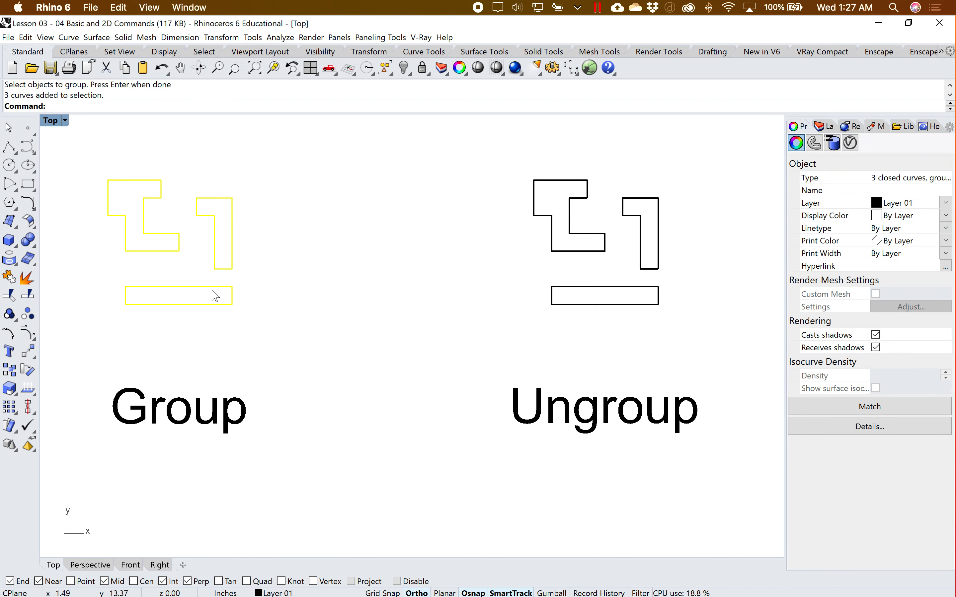
{"action": "mouse_move", "coordinate": [151, 254]}
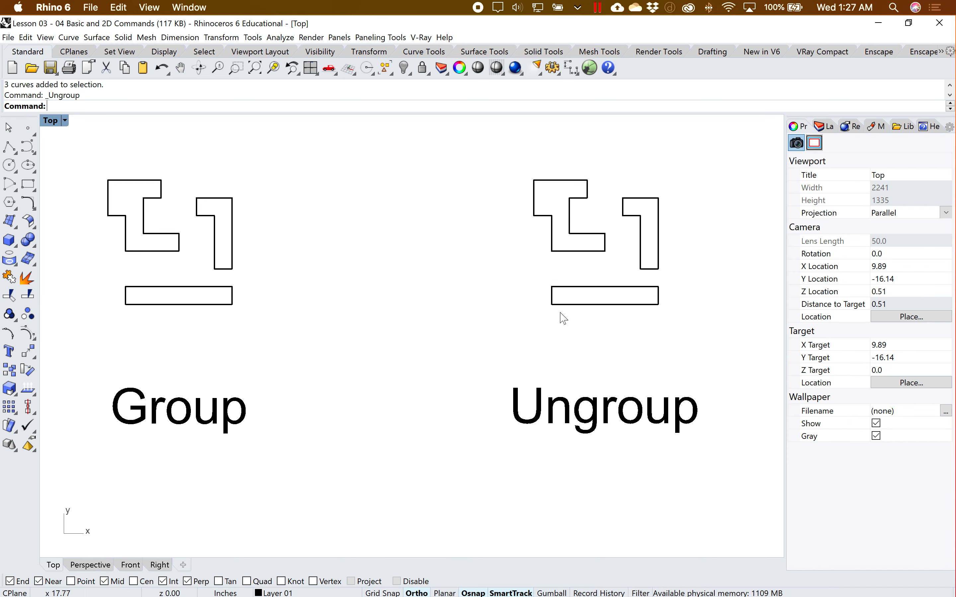
- Ungroup the Ungroup example shapes into separate curves and check them individually
{"action": "left_click", "coordinate": [604, 296]}
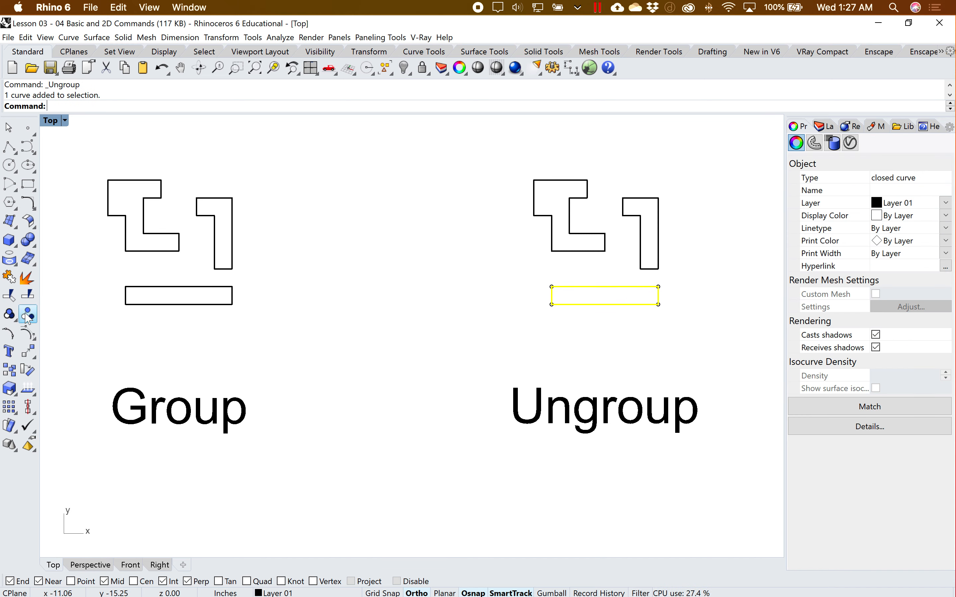
{"action": "mouse_move", "coordinate": [531, 436]}
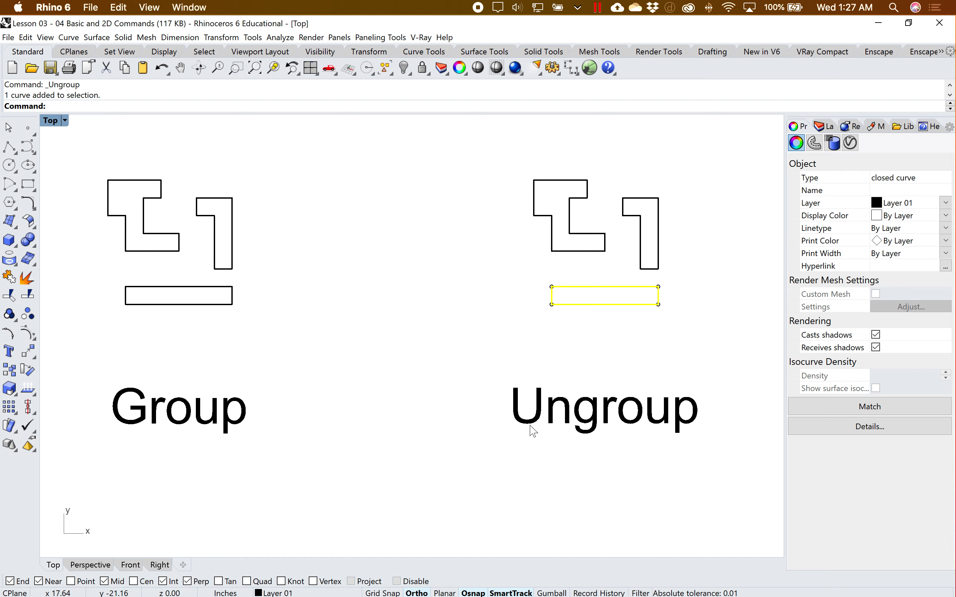
{"action": "left_click", "coordinate": [640, 235]}
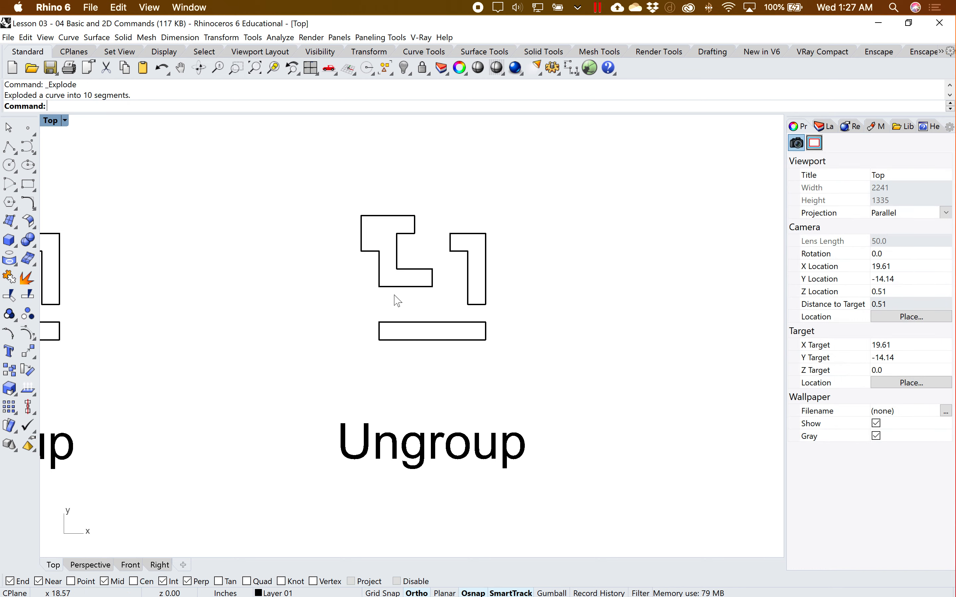
{"action": "left_click", "coordinate": [413, 268]}
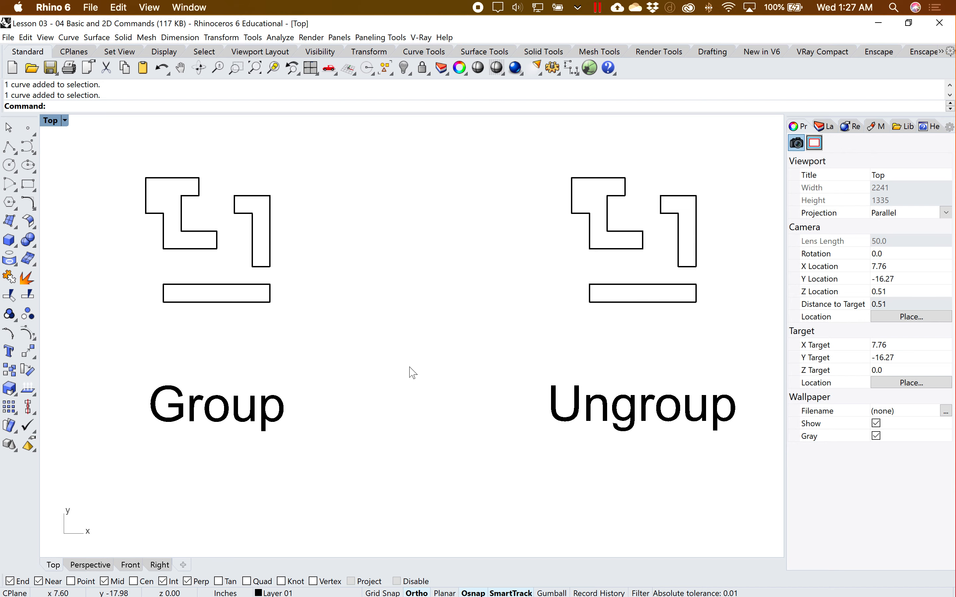
{"action": "mouse_move", "coordinate": [323, 360]}
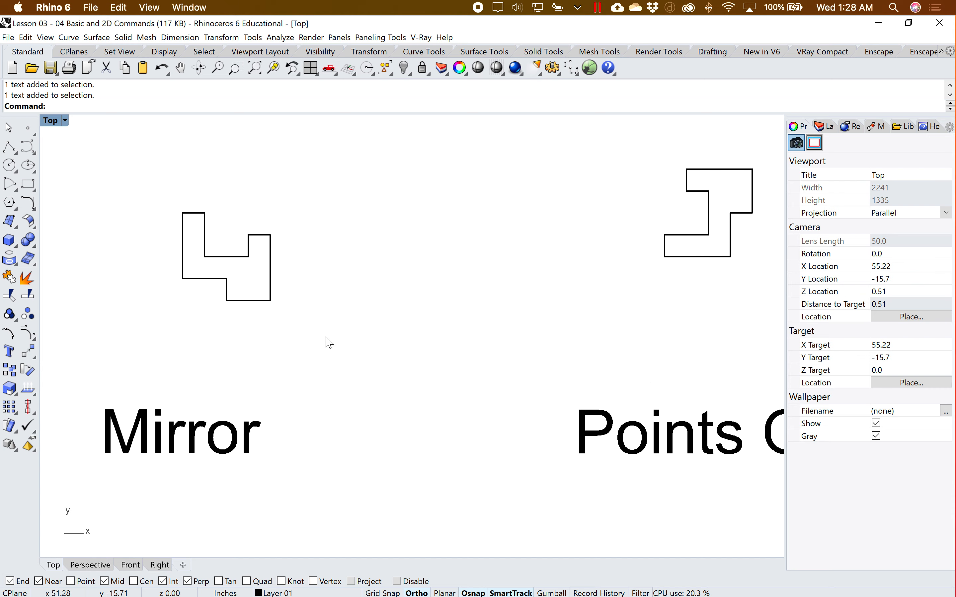
- Mirror the L-shaped curve as a copy about a plane starting at its lower-right corner
{"action": "type", "text": "Mirror"}
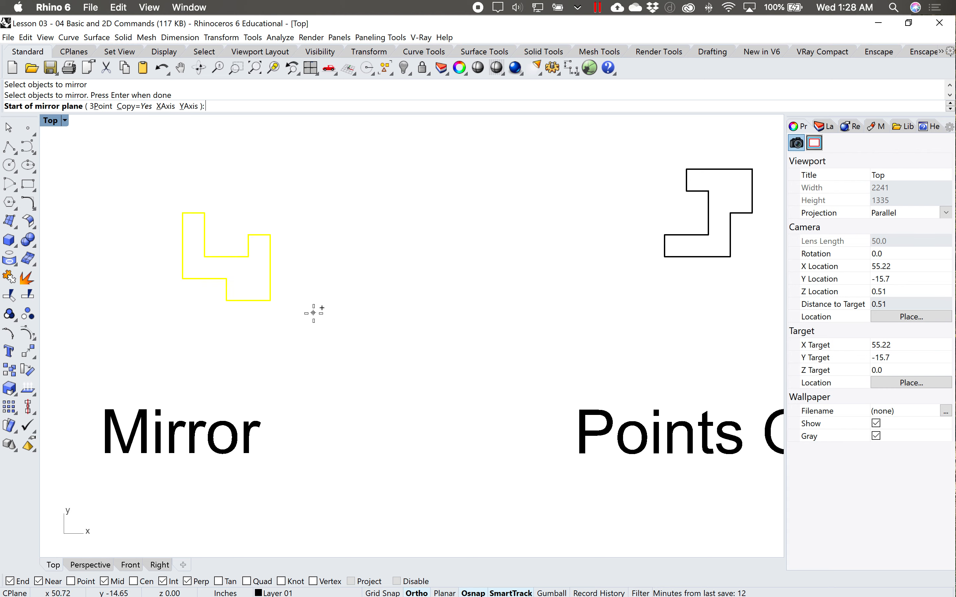
{"action": "mouse_move", "coordinate": [275, 307]}
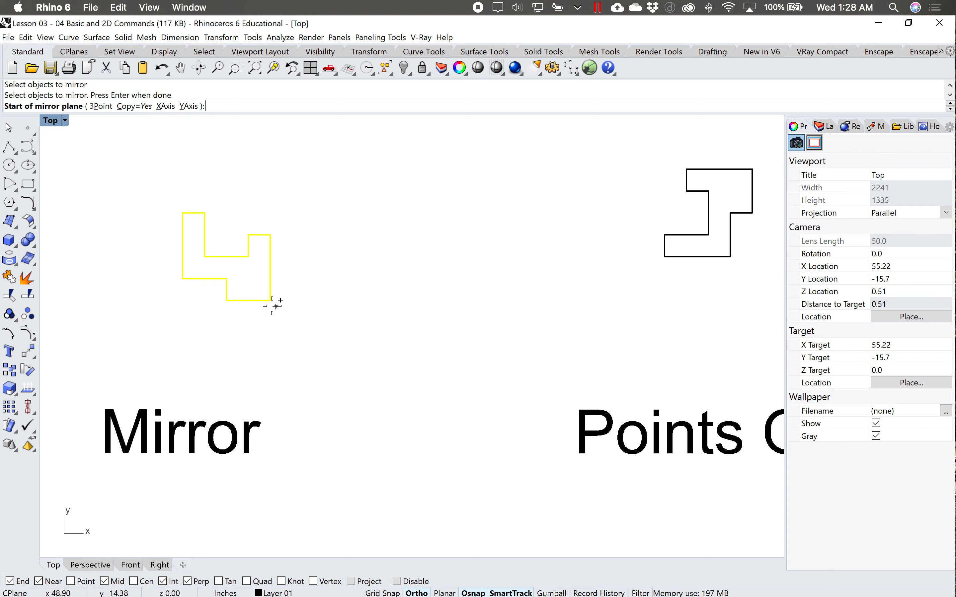
{"action": "mouse_move", "coordinate": [271, 305]}
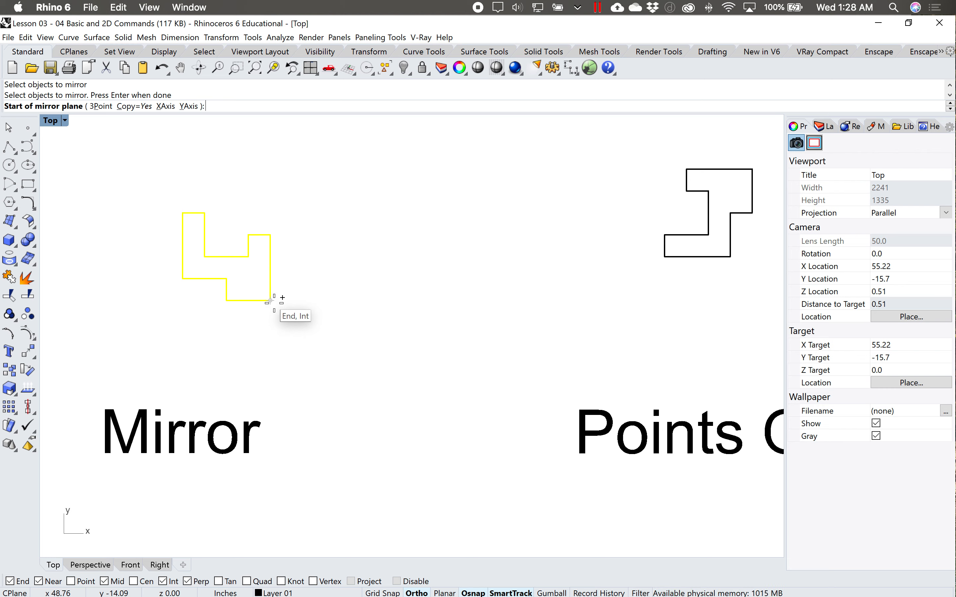
{"action": "mouse_move", "coordinate": [271, 309]}
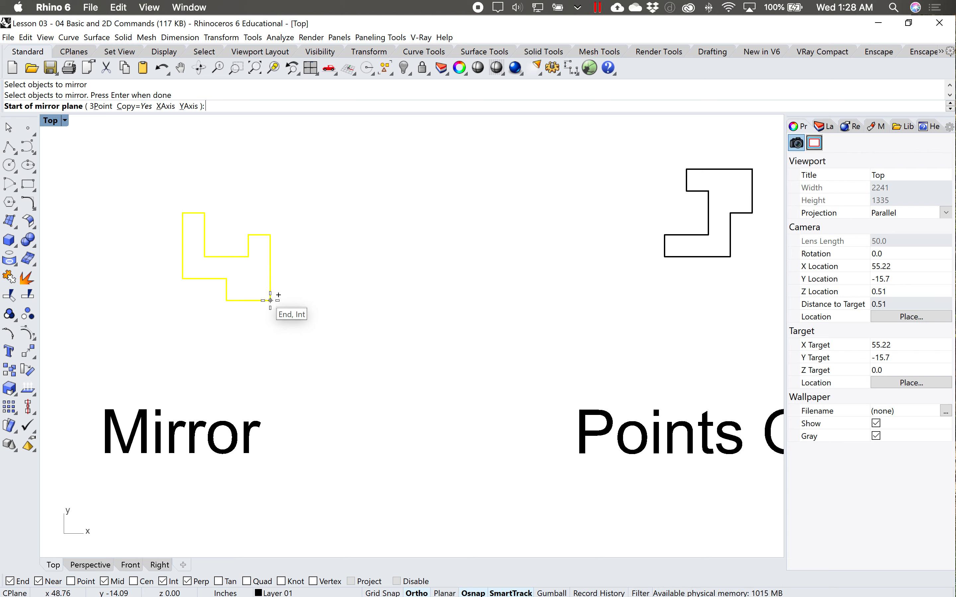
{"action": "left_click", "coordinate": [270, 300]}
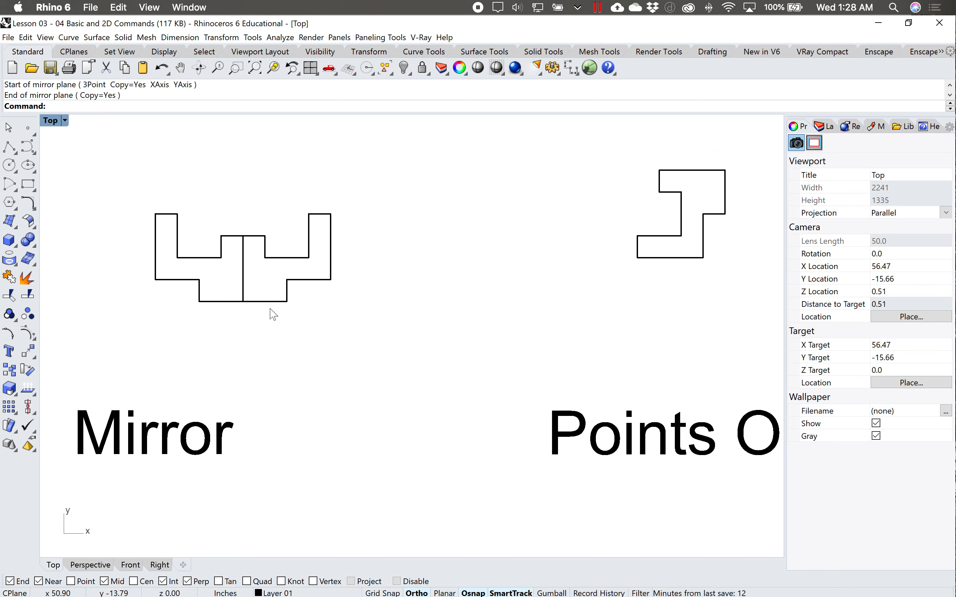
{"action": "mouse_move", "coordinate": [533, 339]}
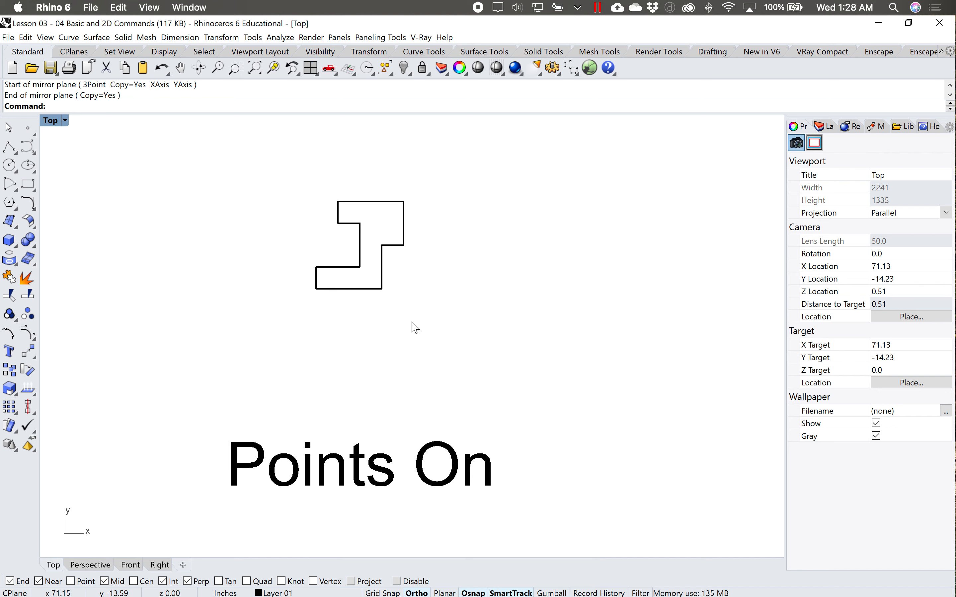
{"action": "mouse_move", "coordinate": [152, 354]}
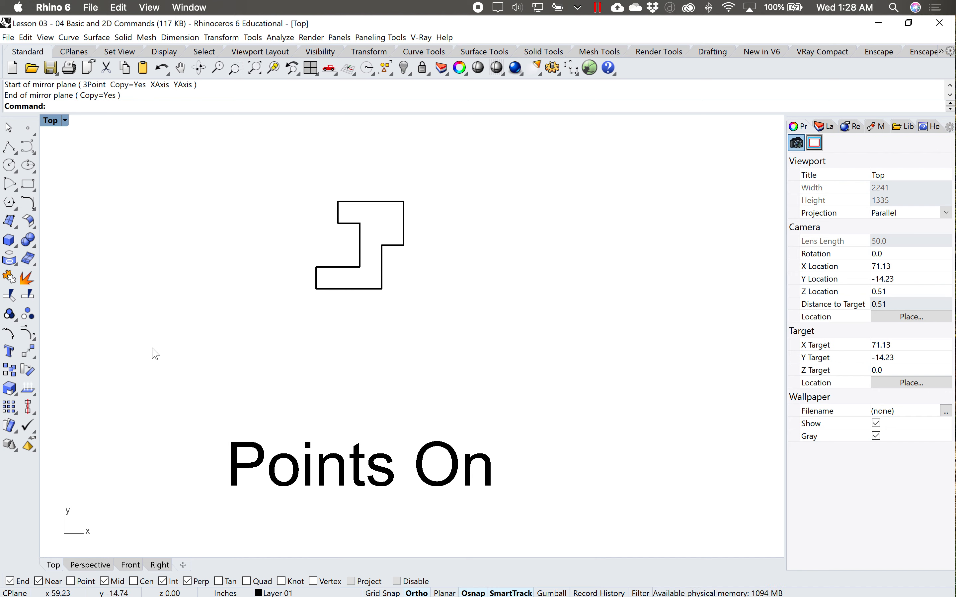
{"action": "mouse_move", "coordinate": [202, 358]}
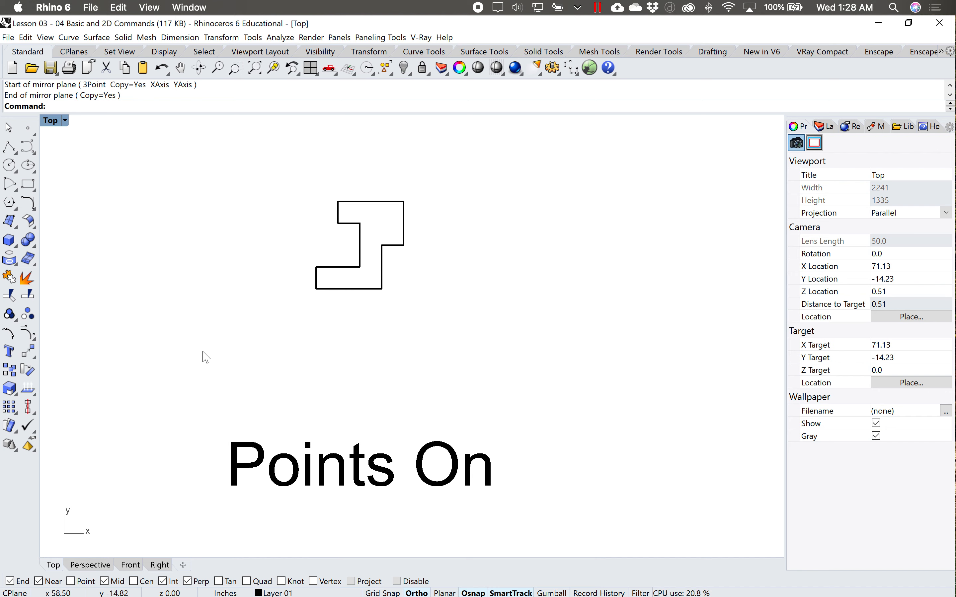
- Select the stepped Points On curve and start Move (M) on its control points to reshape it
{"action": "left_click", "coordinate": [382, 289]}
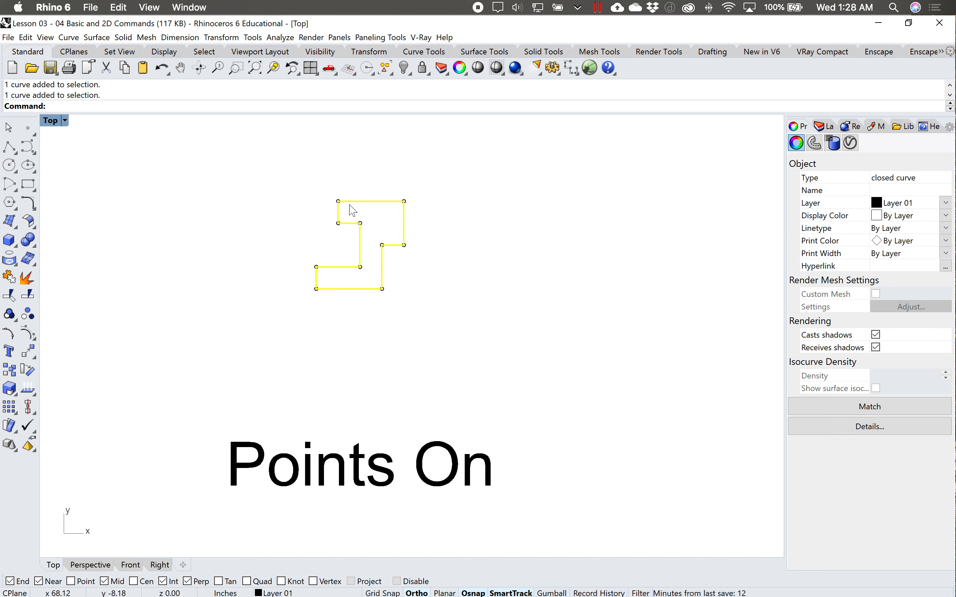
{"action": "left_click", "coordinate": [94, 362]}
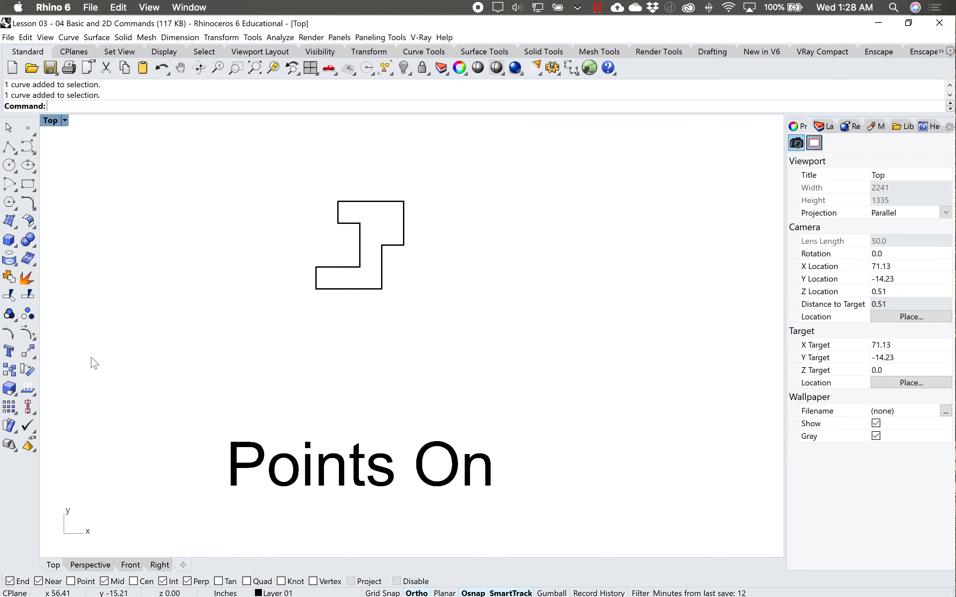
{"action": "mouse_move", "coordinate": [328, 469]}
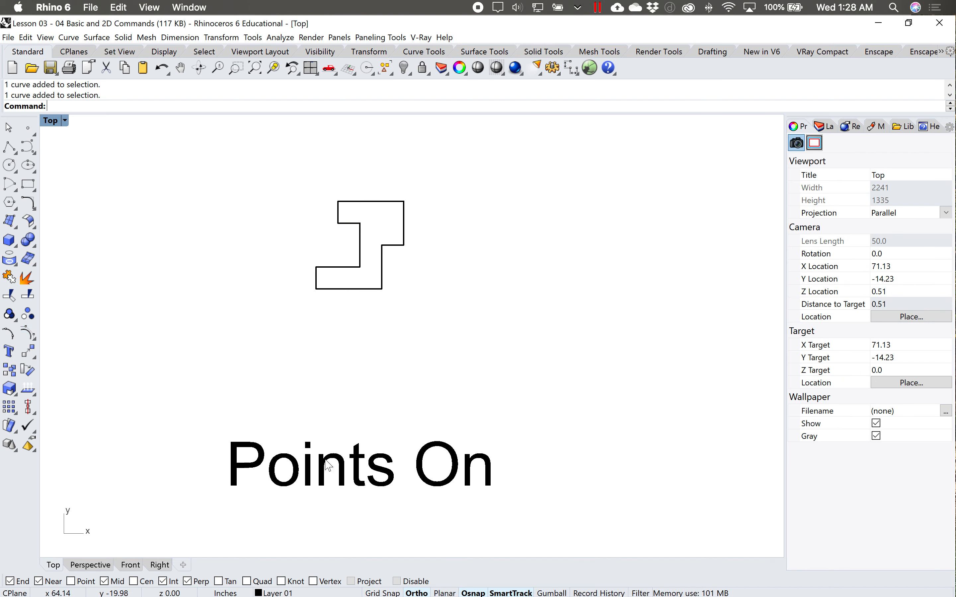
{"action": "mouse_move", "coordinate": [27, 333]}
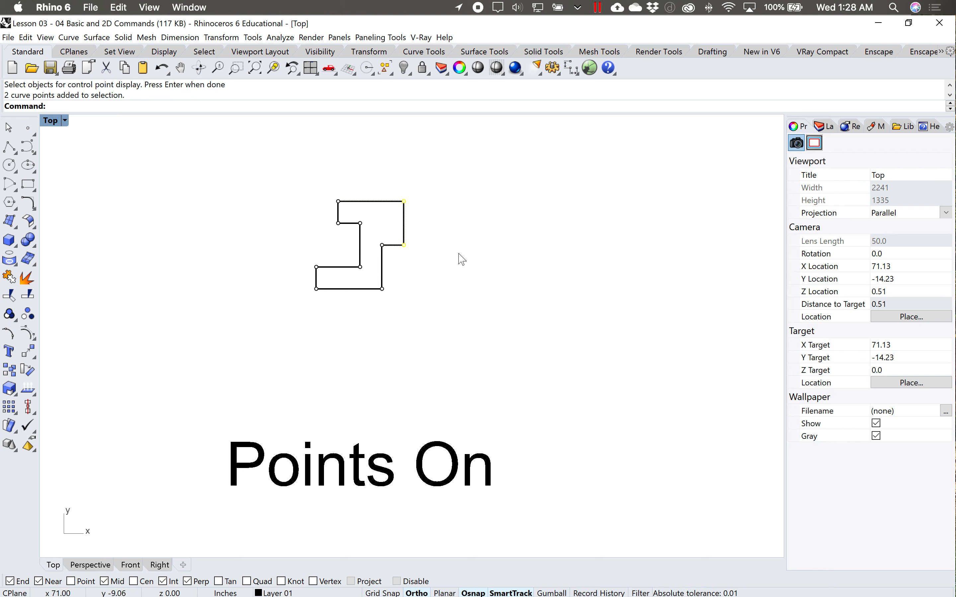
{"action": "type", "text": "M"}
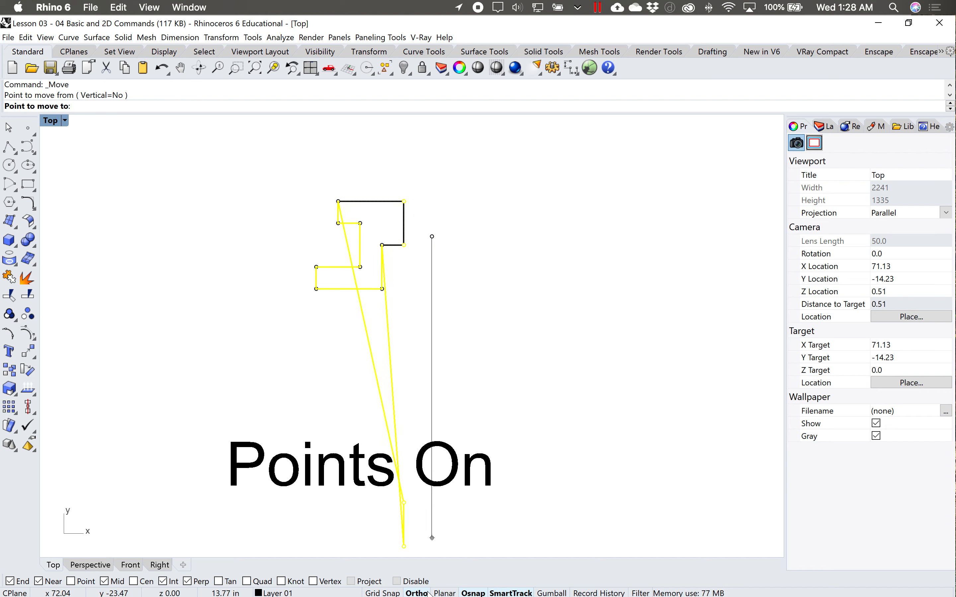
{"action": "mouse_move", "coordinate": [472, 302]}
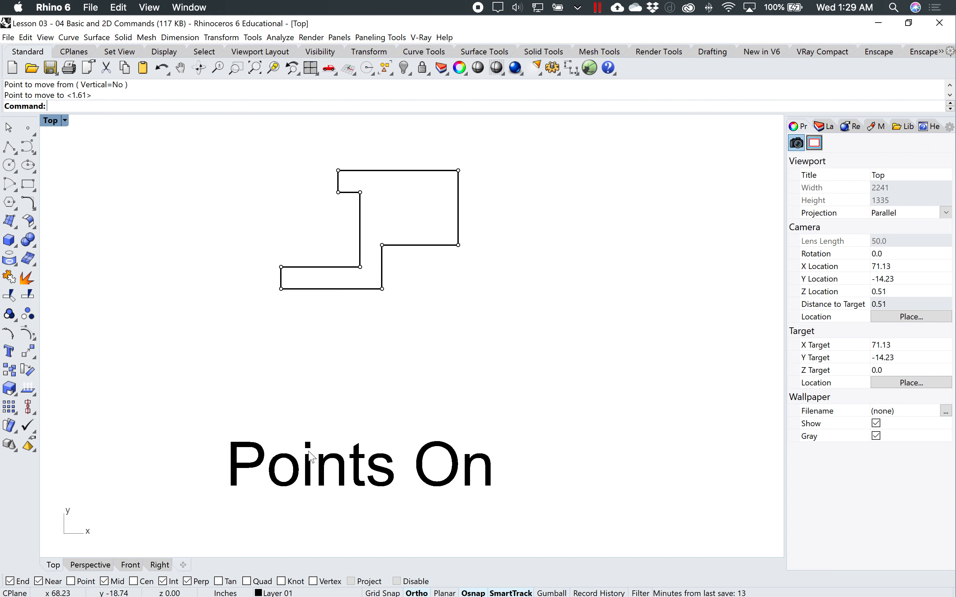
{"action": "mouse_move", "coordinate": [475, 179]}
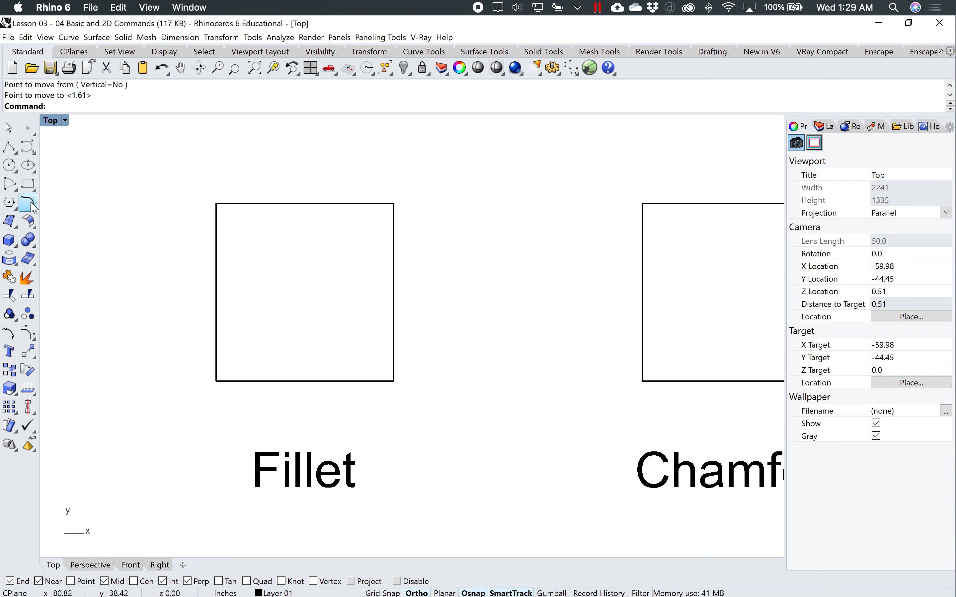
{"action": "mouse_move", "coordinate": [28, 202]}
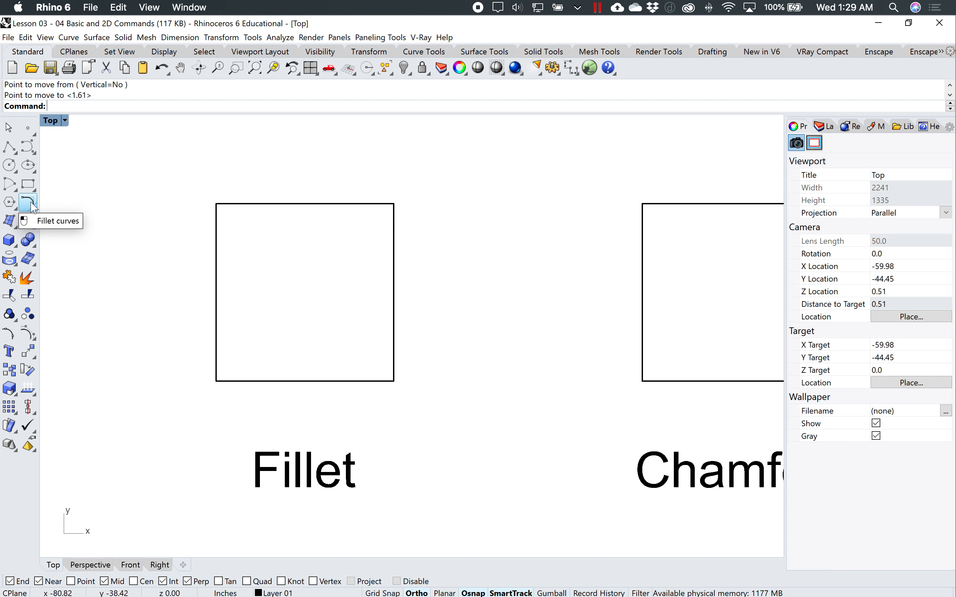
- Fillet the square's corners, setting Radius 3 for the top-right corner
{"action": "left_click", "coordinate": [28, 202]}
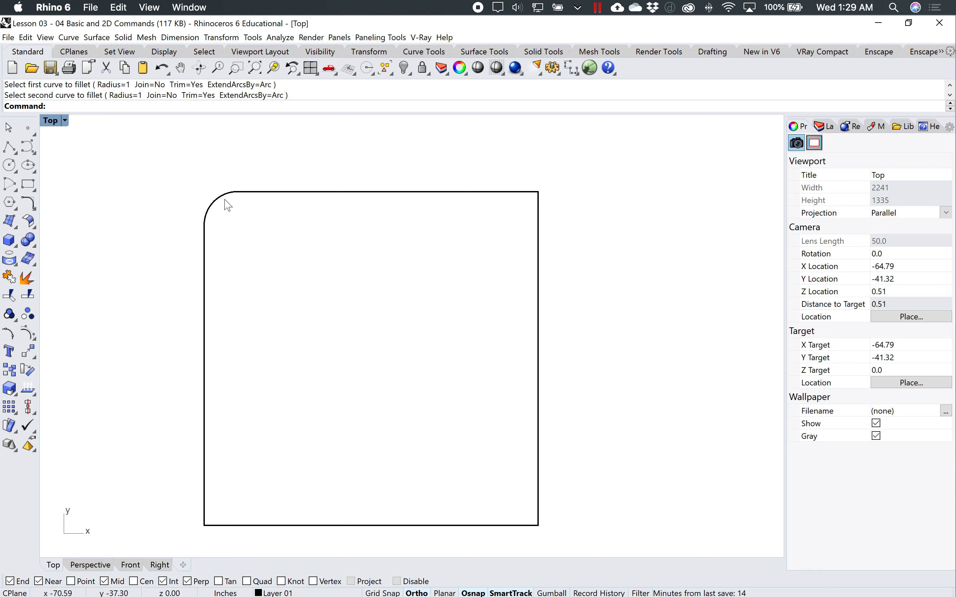
{"action": "mouse_move", "coordinate": [243, 205]}
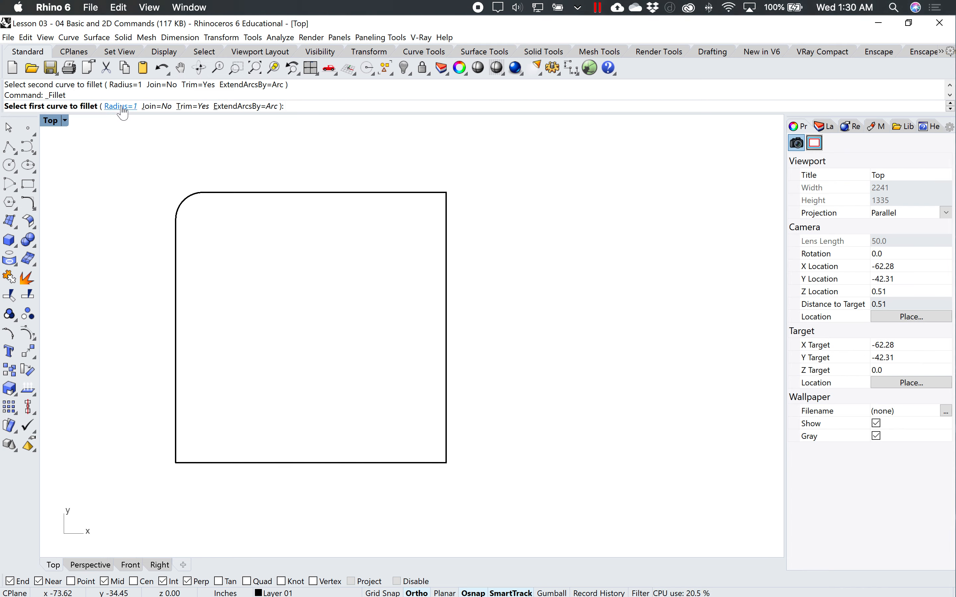
{"action": "left_click", "coordinate": [119, 106]}
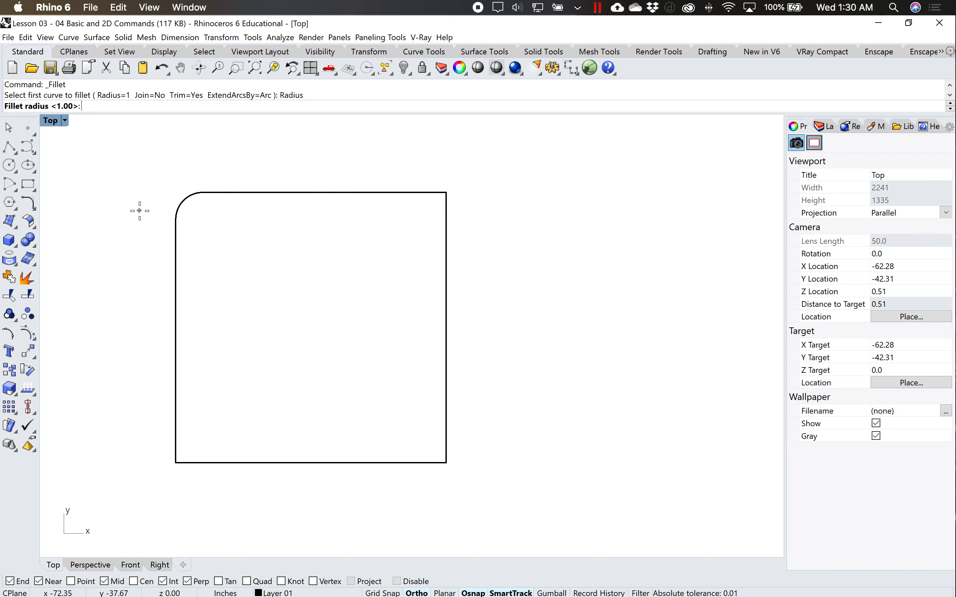
{"action": "type", "text": "3"}
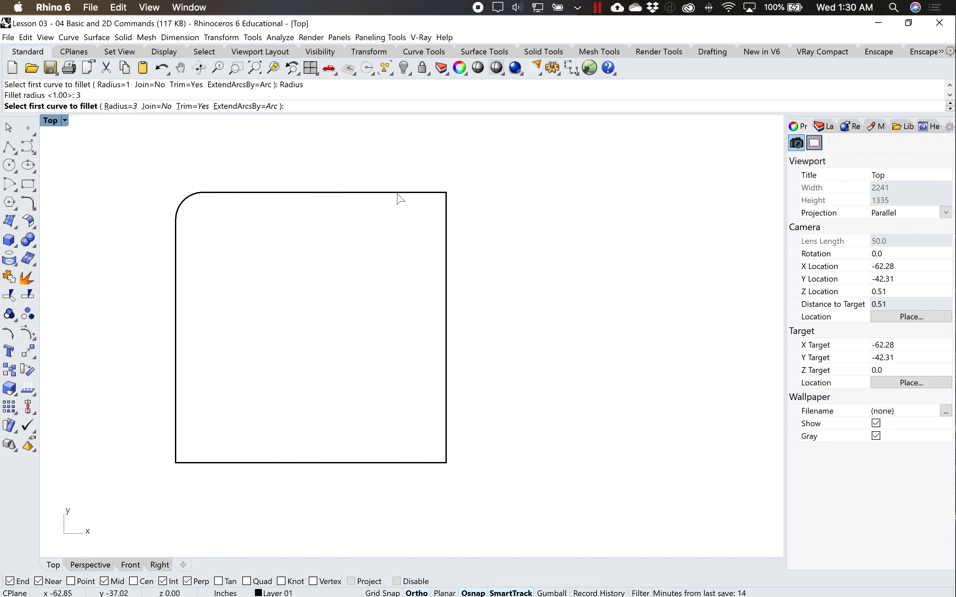
{"action": "left_click", "coordinate": [464, 273]}
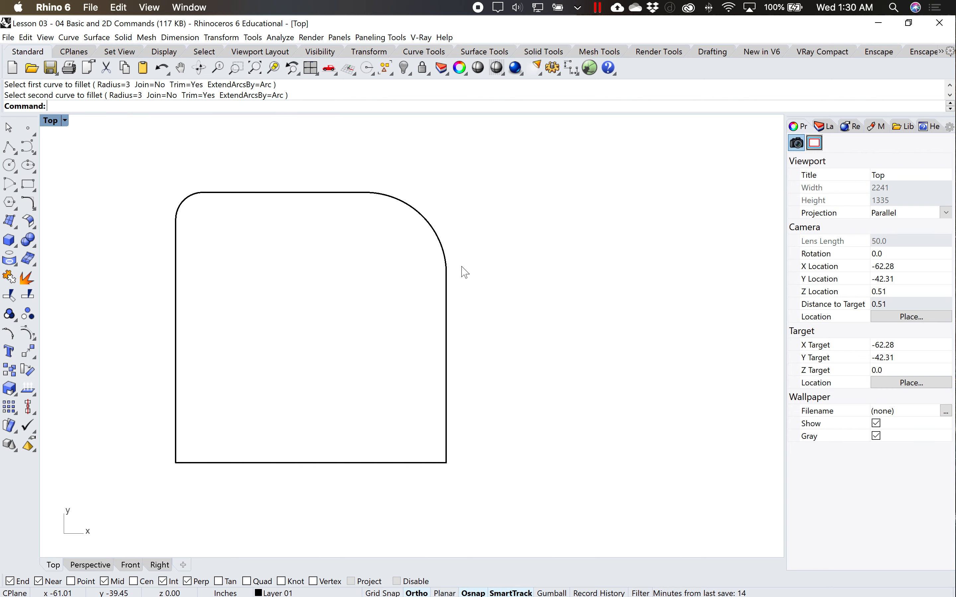
{"action": "mouse_move", "coordinate": [413, 217]}
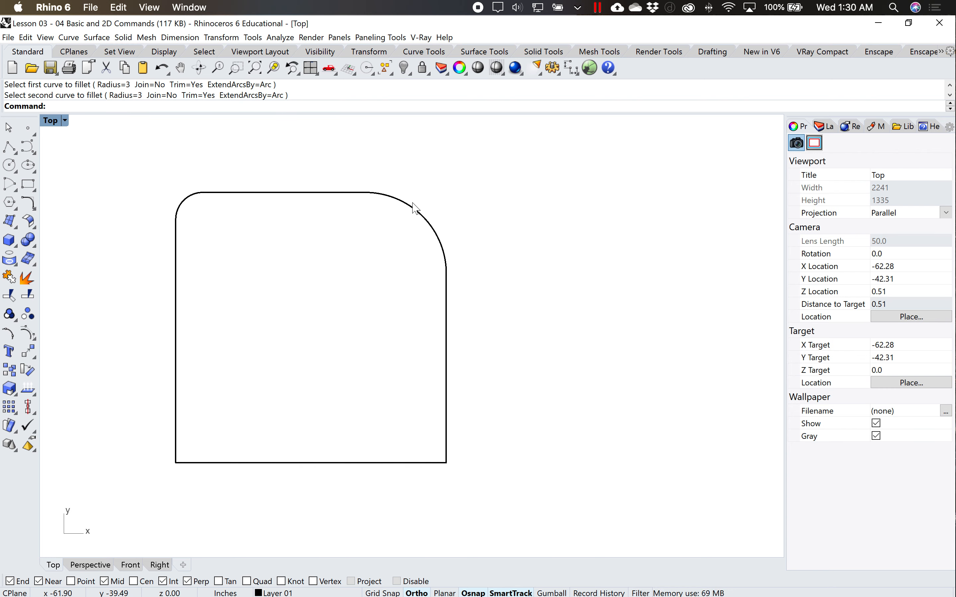
{"action": "mouse_move", "coordinate": [178, 266]}
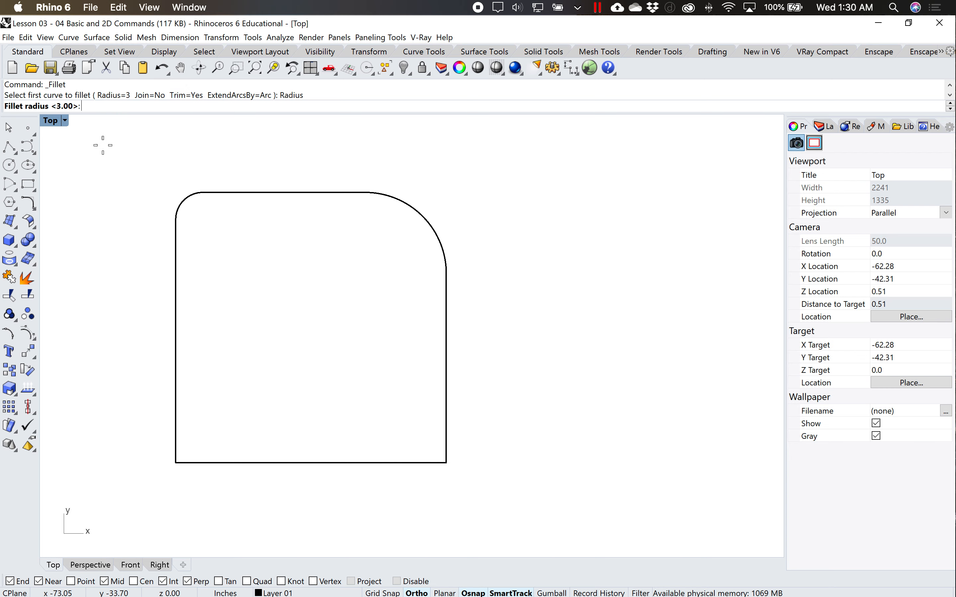
{"action": "mouse_move", "coordinate": [126, 194]}
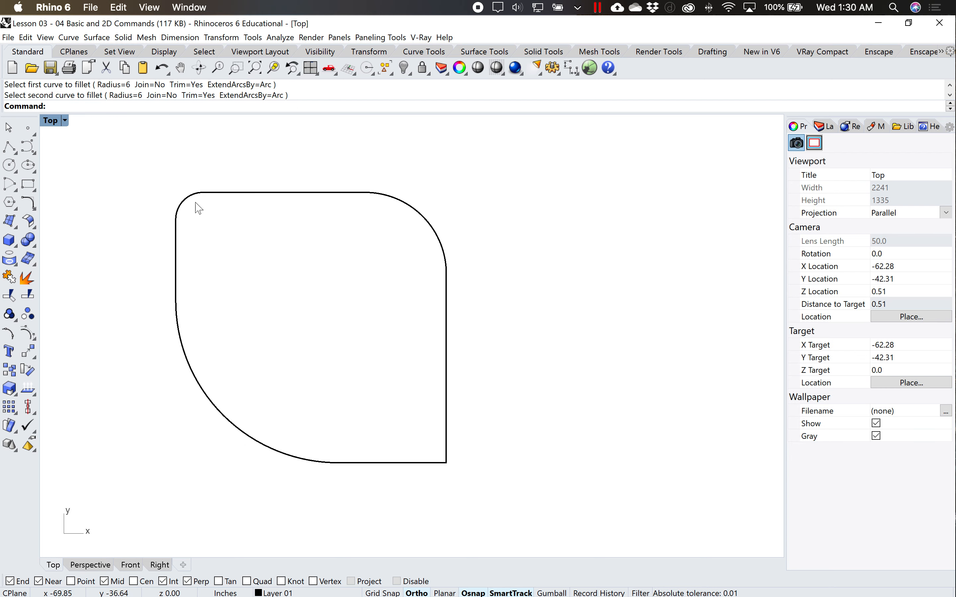
{"action": "mouse_move", "coordinate": [481, 388]}
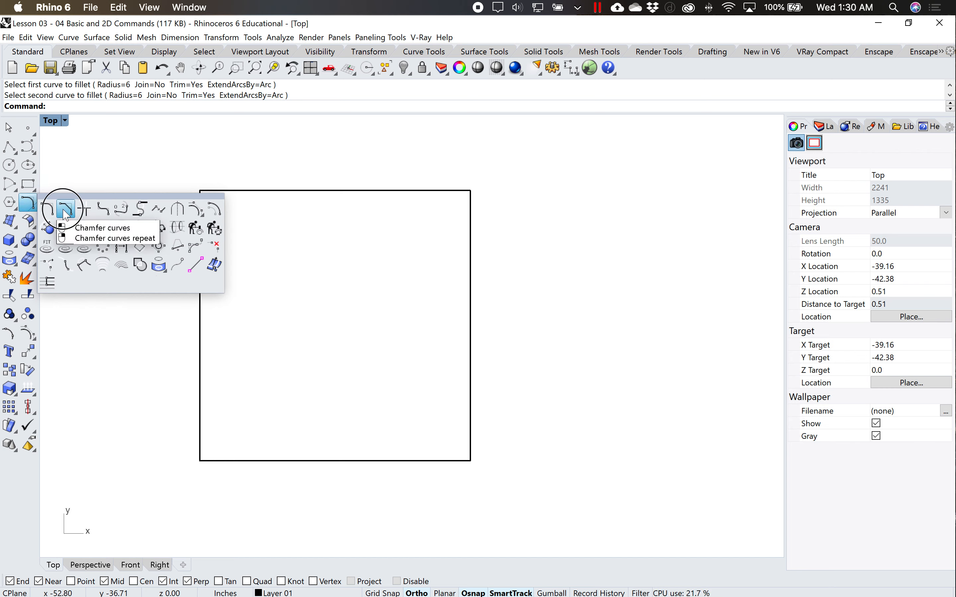
- Chamfer the square's top-left corner, starting from its left edge
{"action": "left_click", "coordinate": [66, 208]}
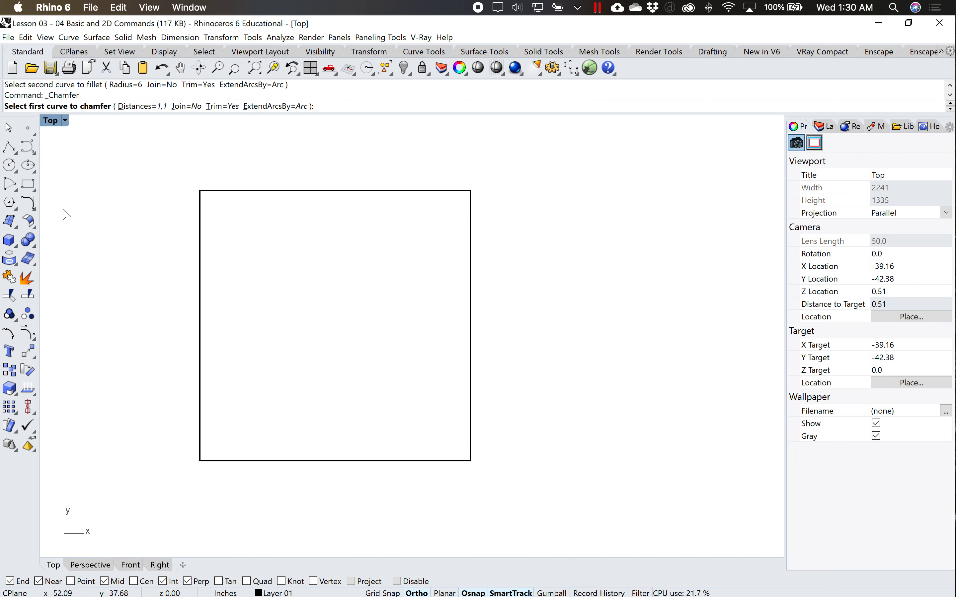
{"action": "mouse_move", "coordinate": [161, 106]}
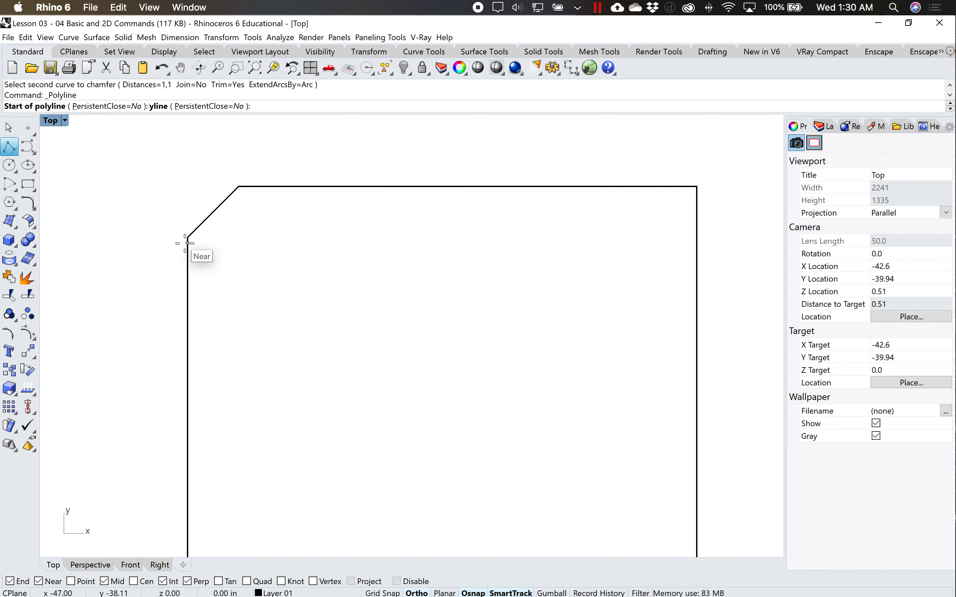
{"action": "left_click", "coordinate": [187, 244]}
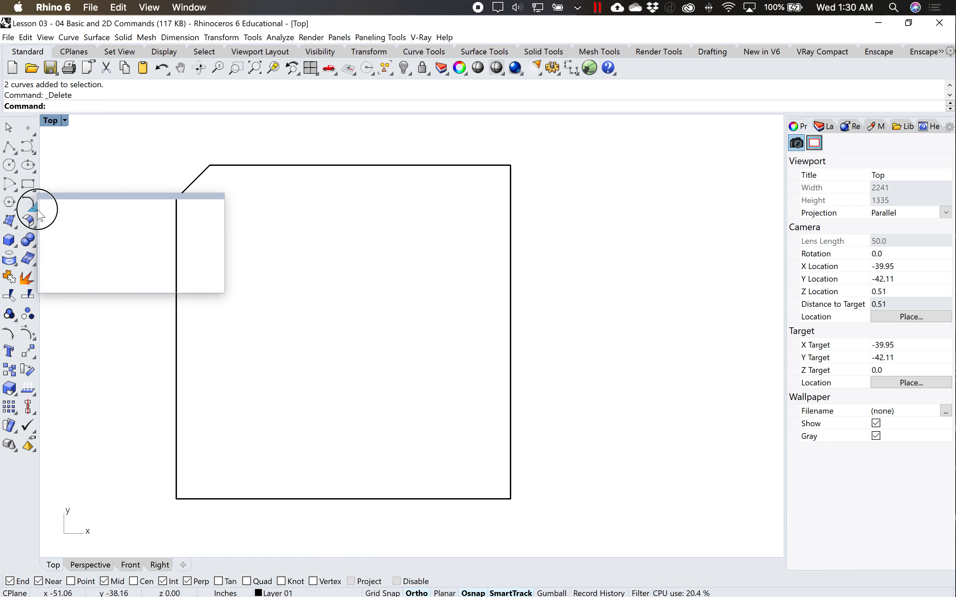
- Rerun Chamfer with Distances 1 and 4 for the uneven bottom-right corner
{"action": "left_click", "coordinate": [30, 202]}
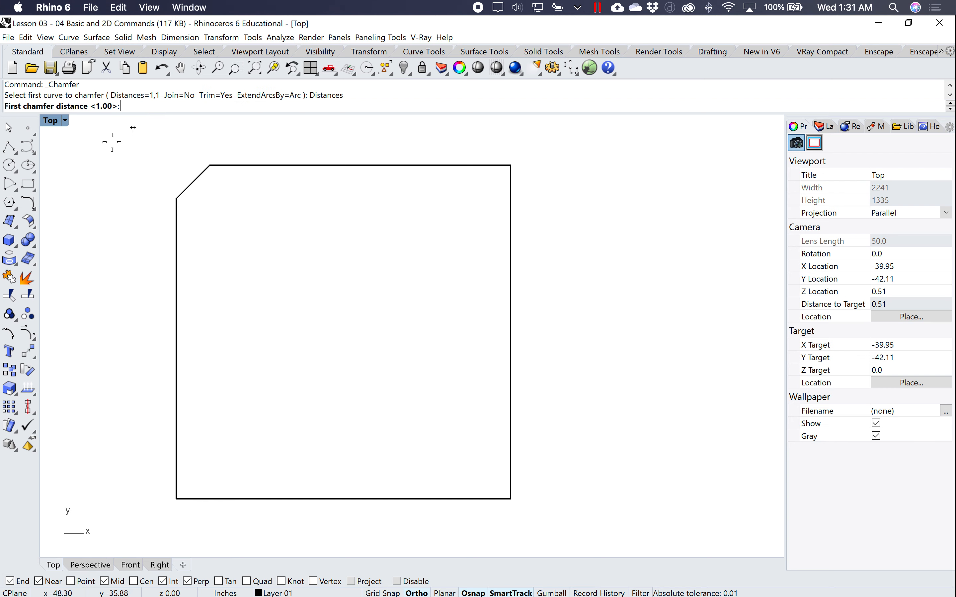
{"action": "type", "text": "1"}
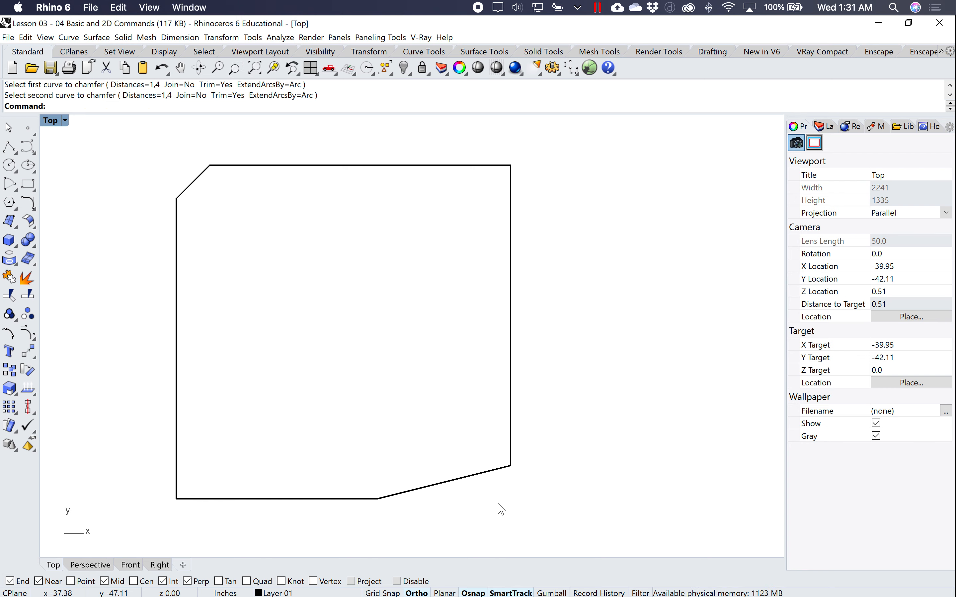
{"action": "mouse_move", "coordinate": [470, 509]}
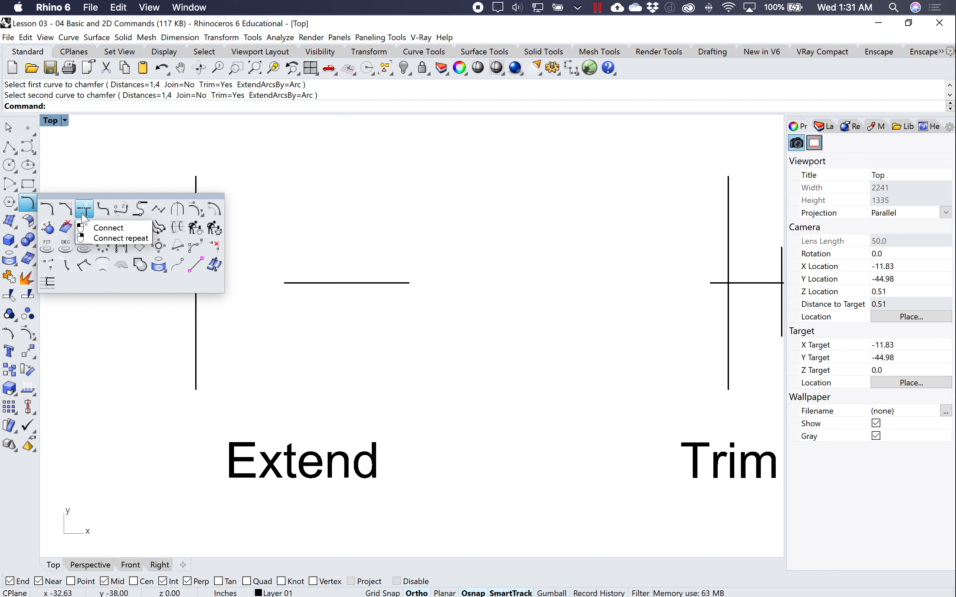
{"action": "mouse_move", "coordinate": [84, 228]}
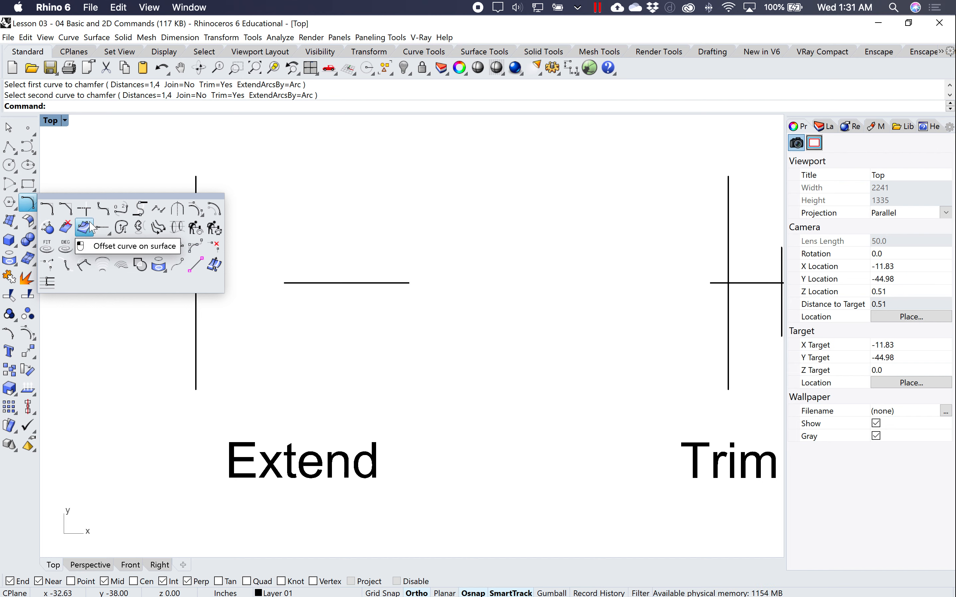
{"action": "mouse_move", "coordinate": [335, 386]}
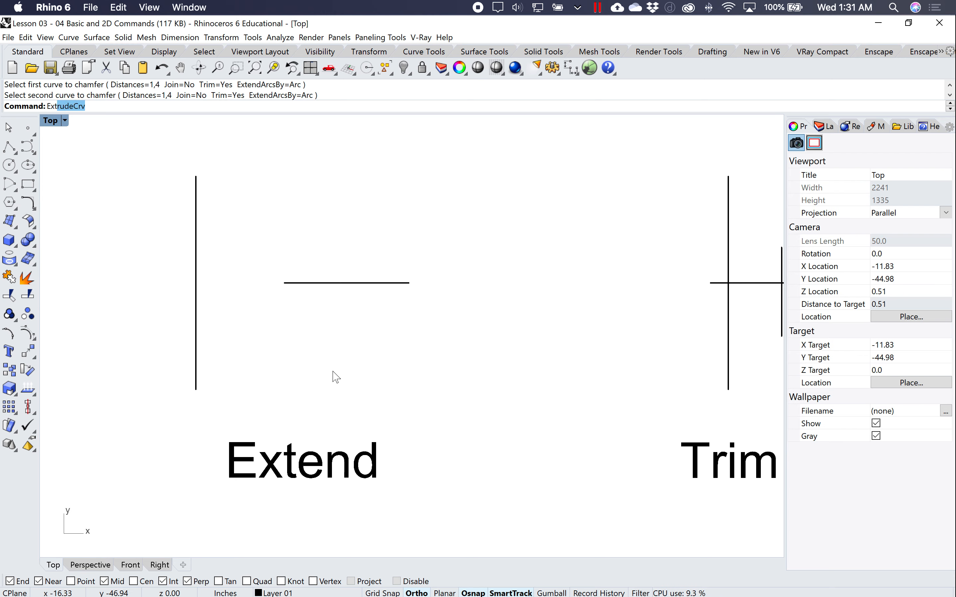
- Run Extend and pick the vertical line as the extension boundary
{"action": "type", "text": "Extend"}
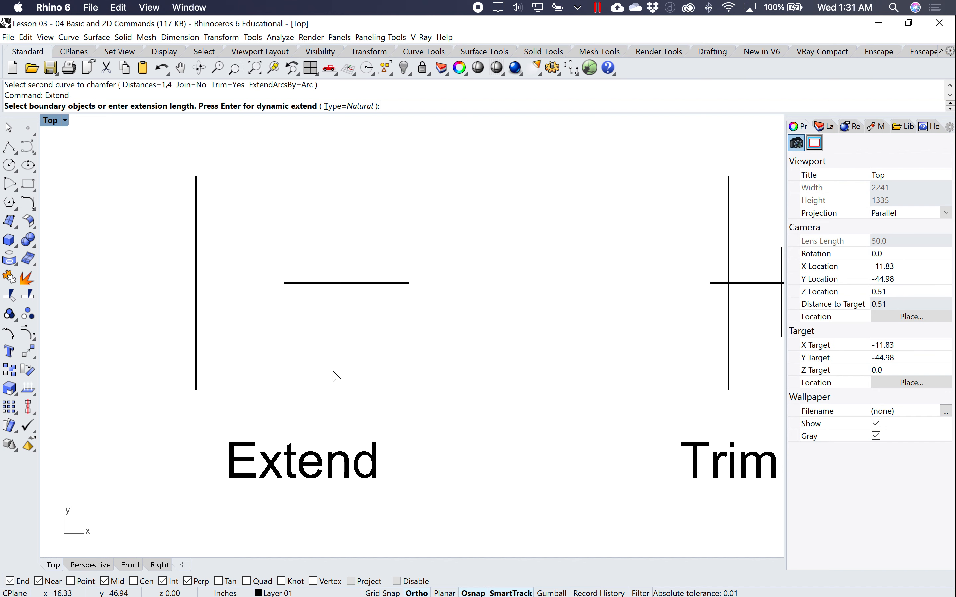
{"action": "mouse_move", "coordinate": [203, 322]}
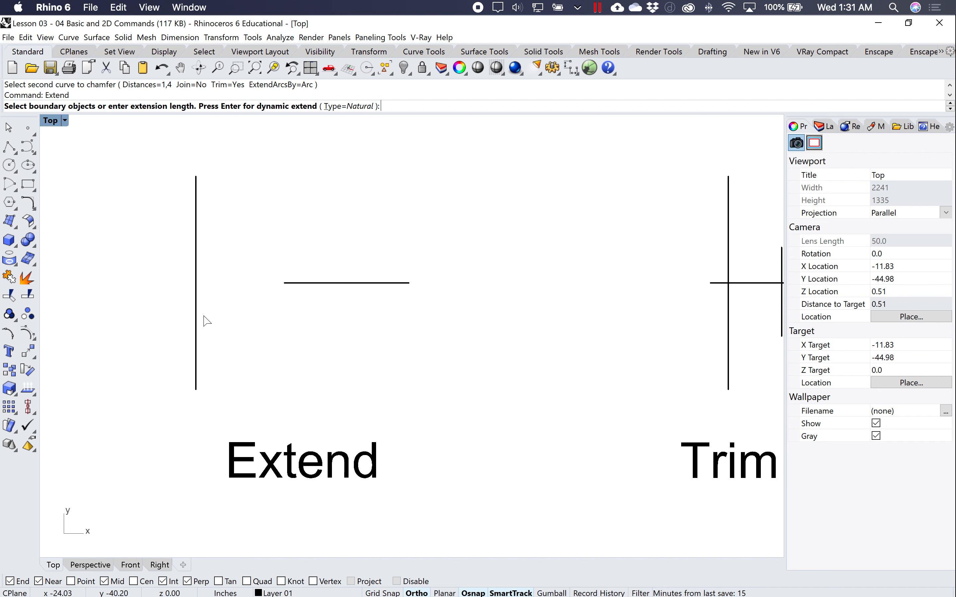
{"action": "left_click", "coordinate": [195, 278]}
{"action": "type", "text": "Trim"}
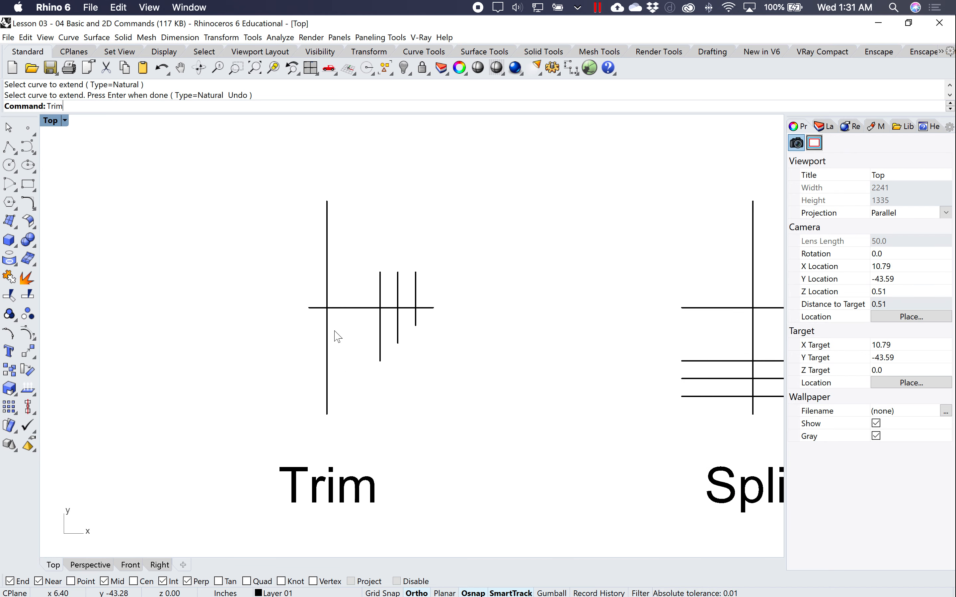
- Trim the first short line's top and the second's bottom at the horizontal cutting line
{"action": "key", "text": "enter"}
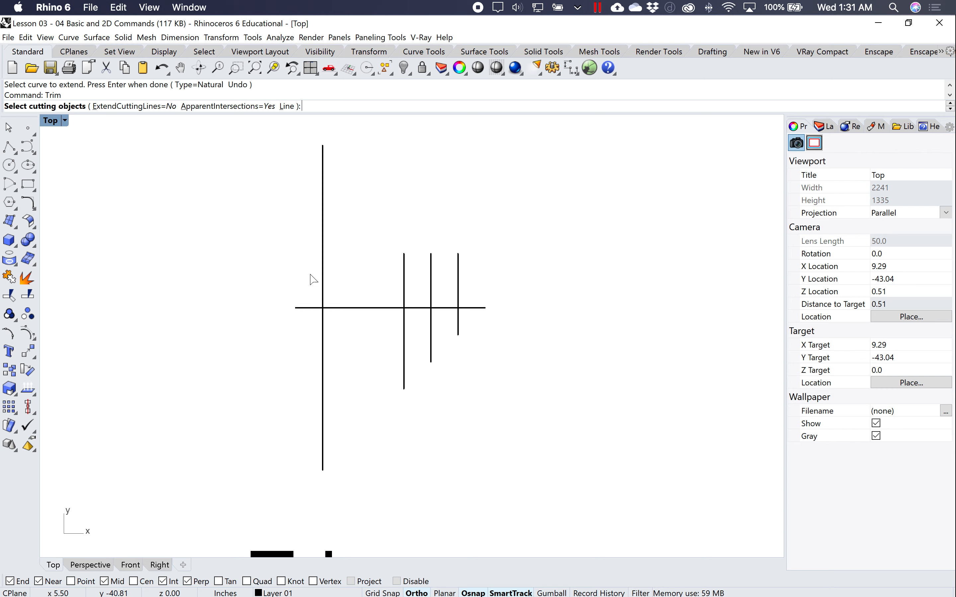
{"action": "left_click", "coordinate": [322, 238]}
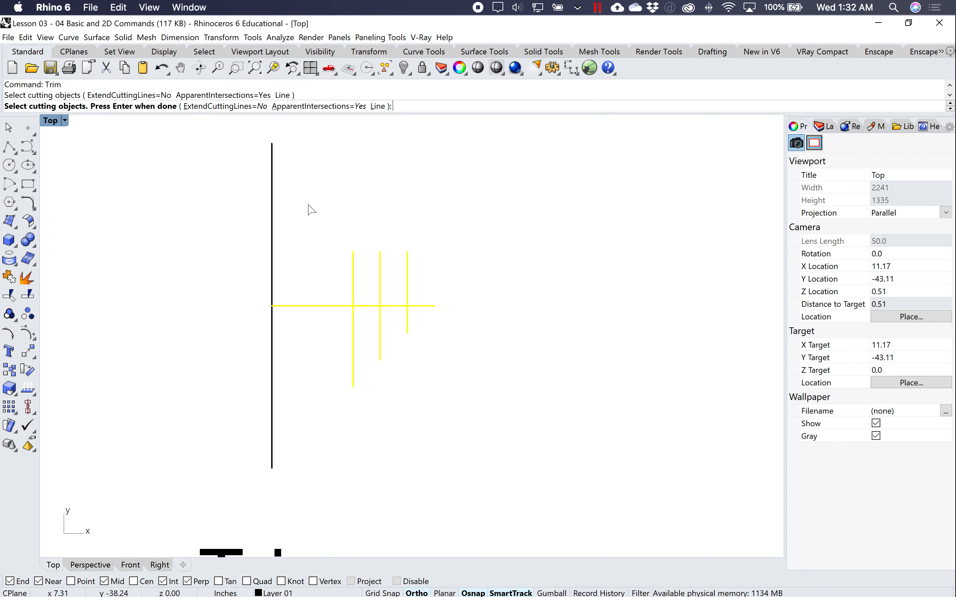
{"action": "key", "text": "Enter"}
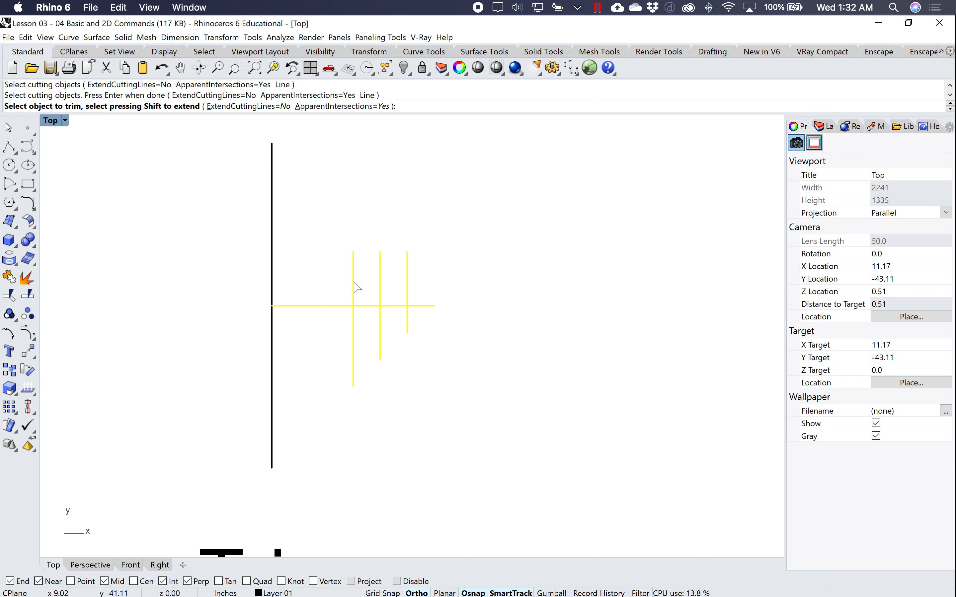
{"action": "left_click", "coordinate": [353, 285]}
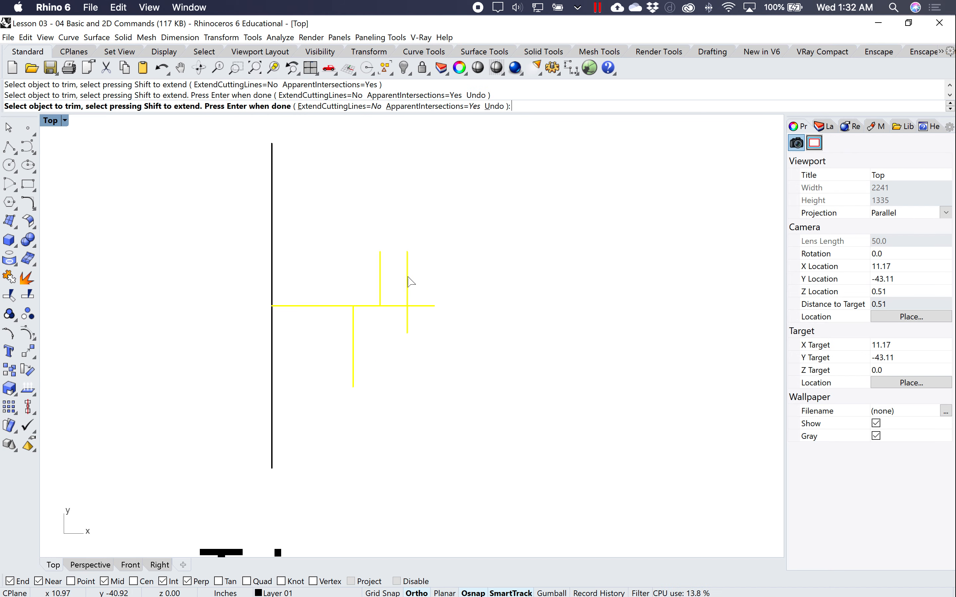
{"action": "left_click", "coordinate": [406, 282]}
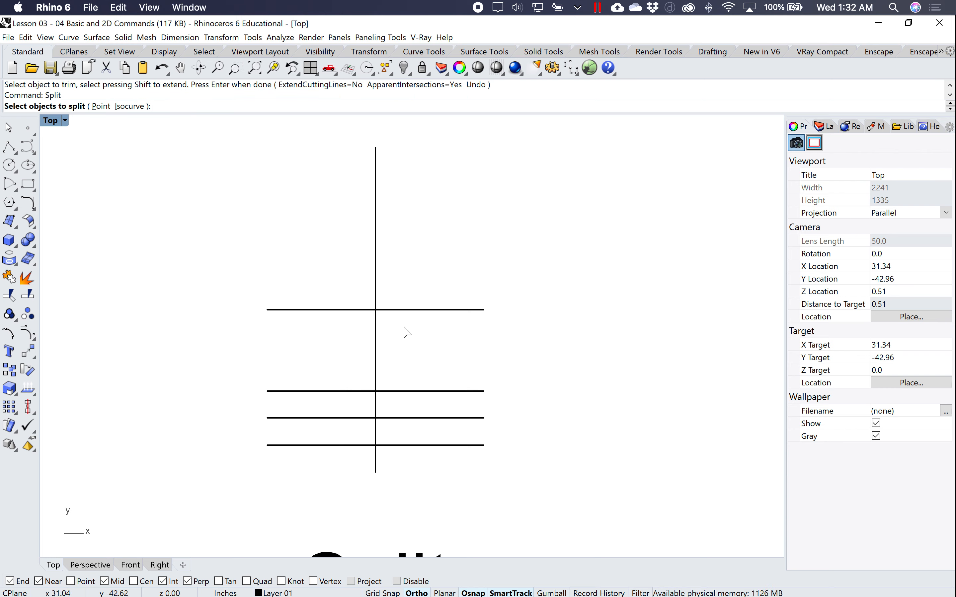
{"action": "mouse_move", "coordinate": [340, 316]}
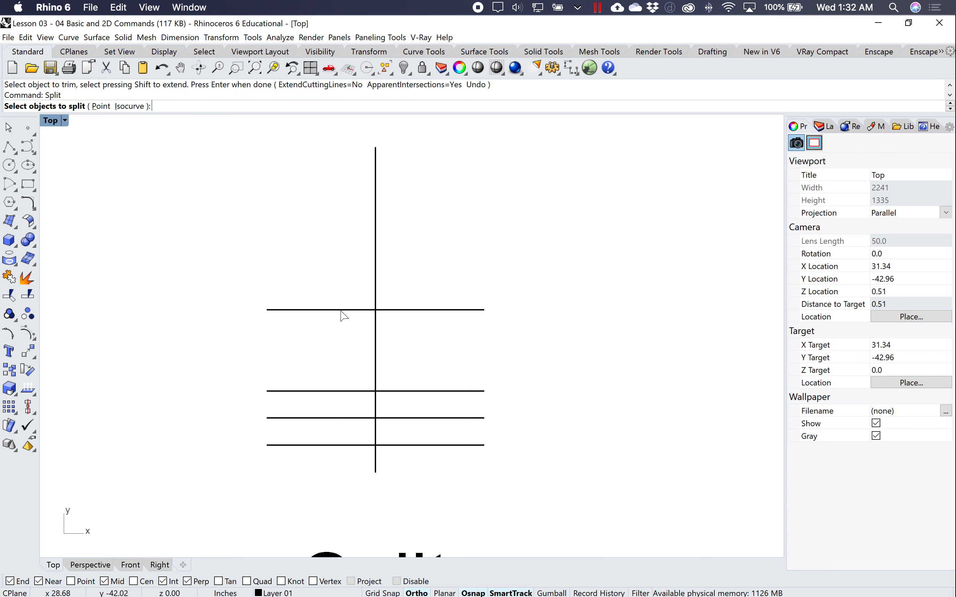
- Split the example's vertical line at its cutting line and check one resulting piece
{"action": "left_click", "coordinate": [341, 310]}
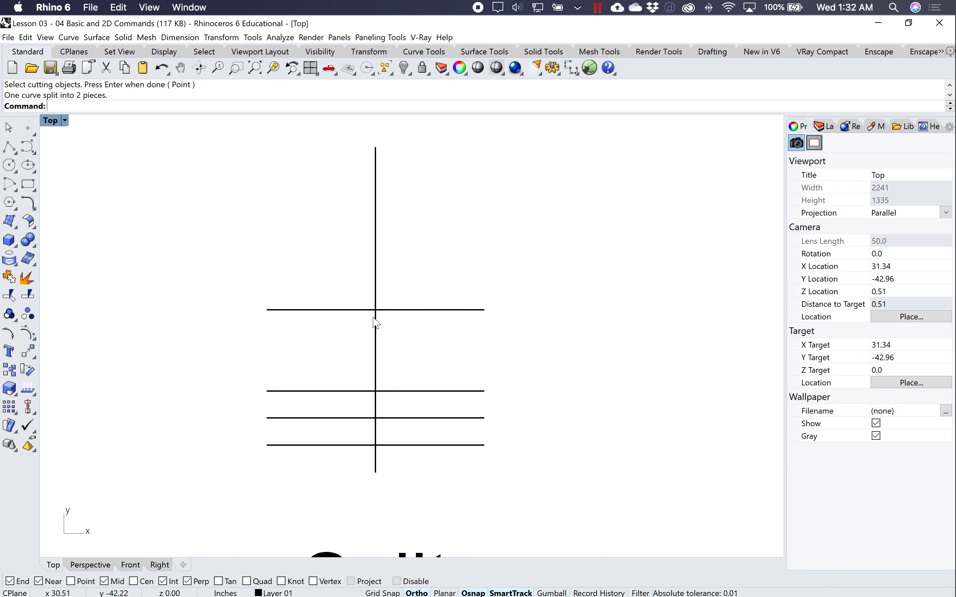
{"action": "left_click", "coordinate": [429, 310]}
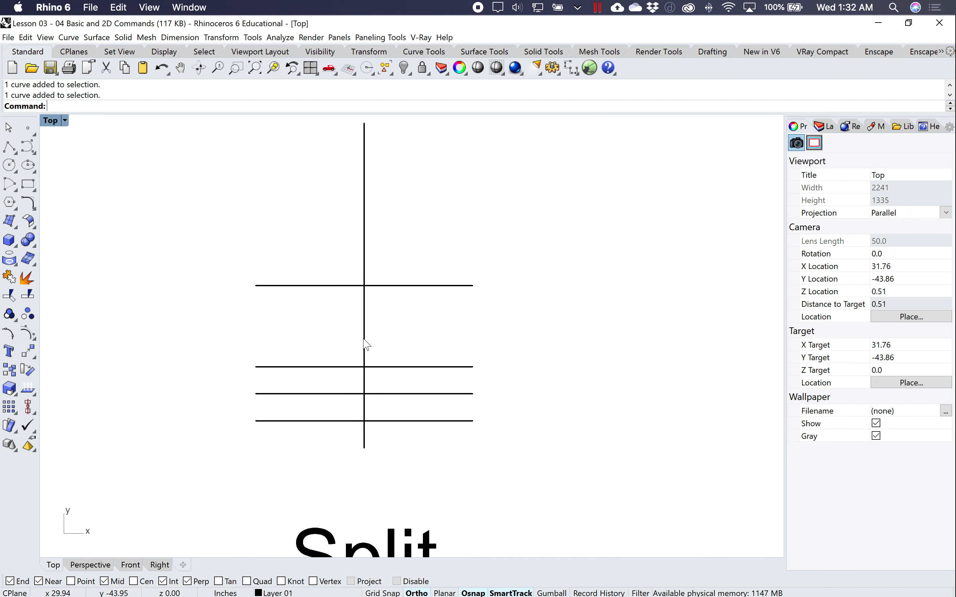
{"action": "type", "text": "Split"}
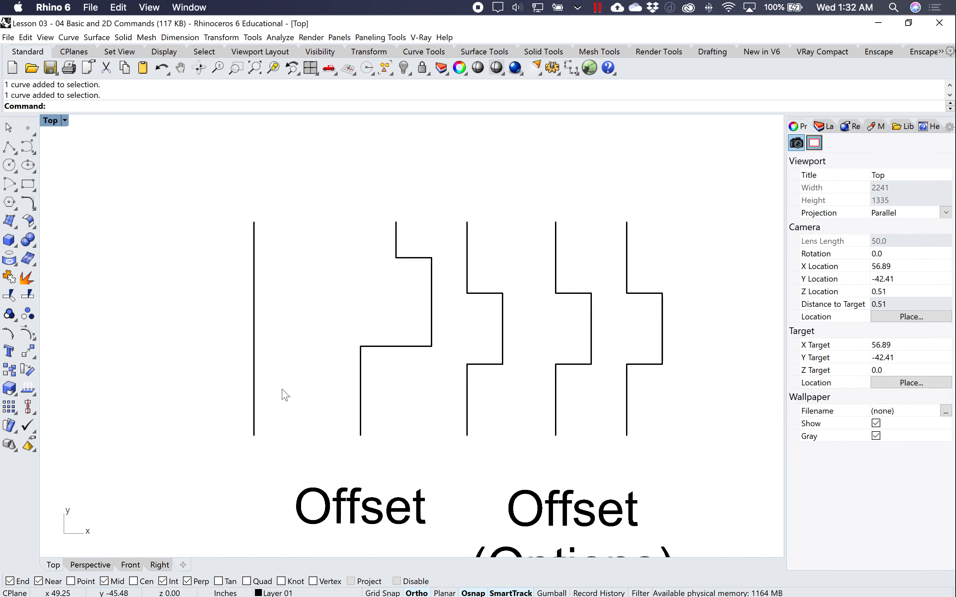
- Offset the straight line by a distance of 1 to make a parallel copy
{"action": "left_click_drag", "start_coordinate": [286, 395], "coordinate": [182, 358]}
{"action": "type", "text": "Offset"}
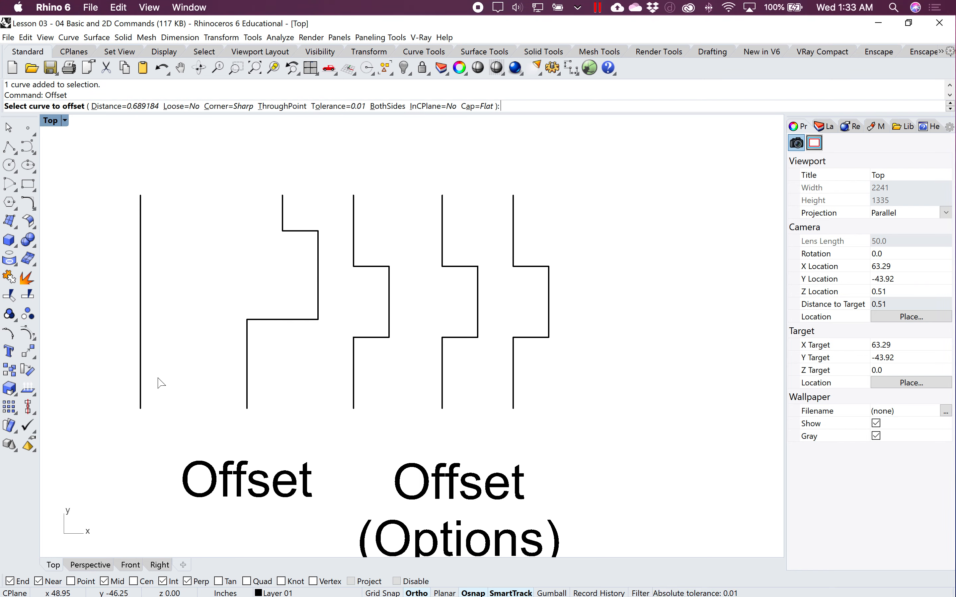
{"action": "mouse_move", "coordinate": [117, 99]}
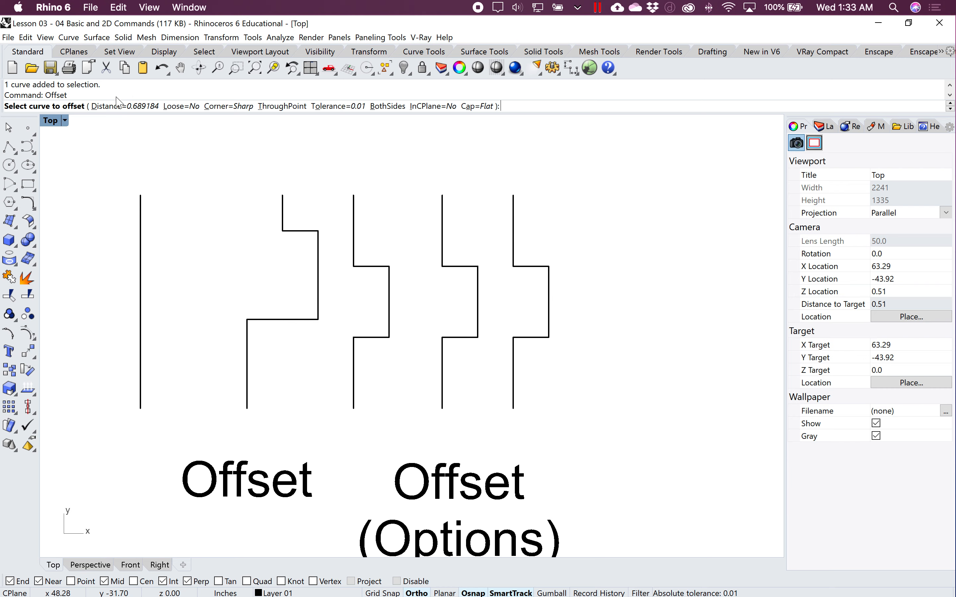
{"action": "left_click", "coordinate": [107, 106]}
{"action": "type", "text": "1"}
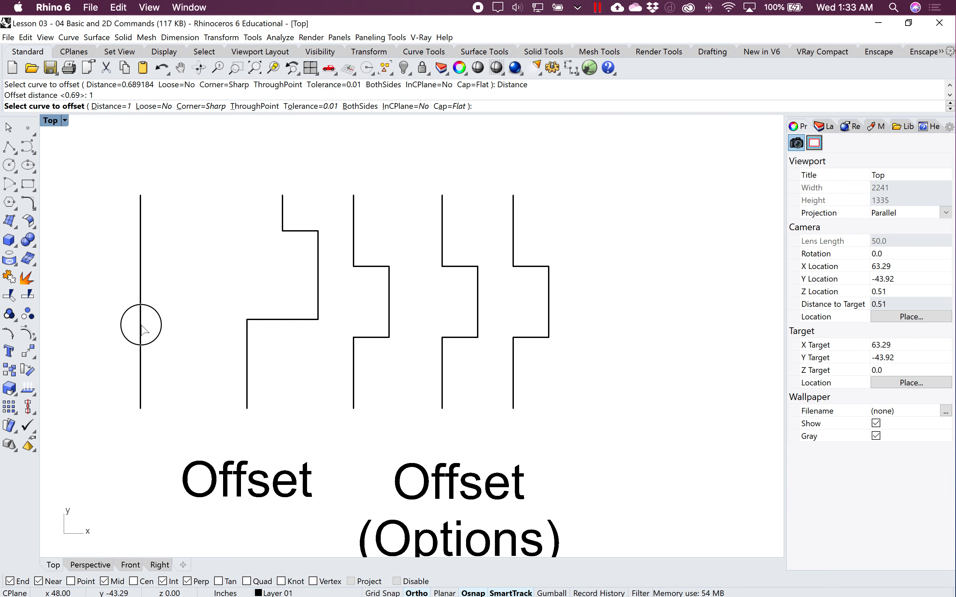
{"action": "left_click", "coordinate": [140, 325]}
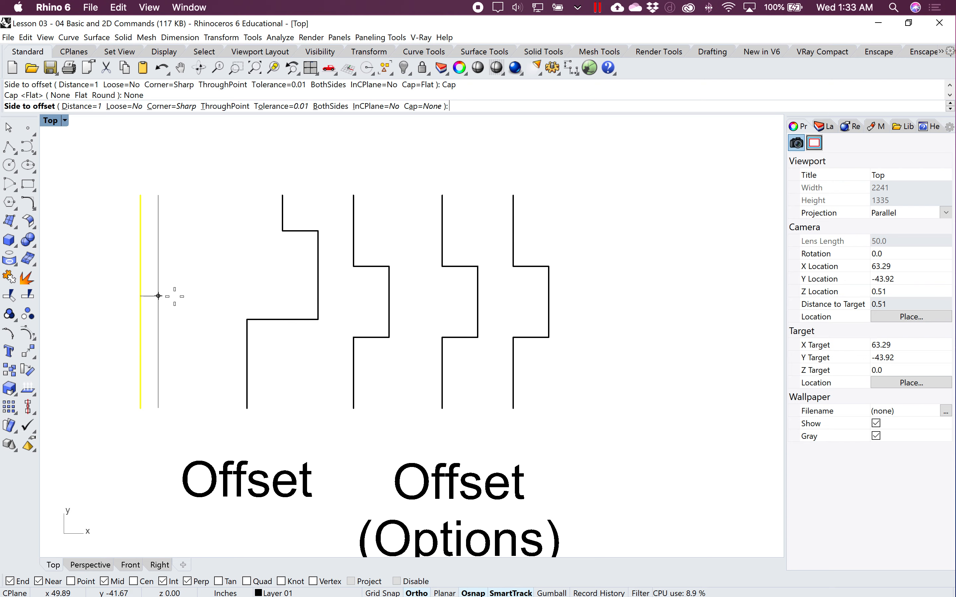
{"action": "mouse_move", "coordinate": [199, 301]}
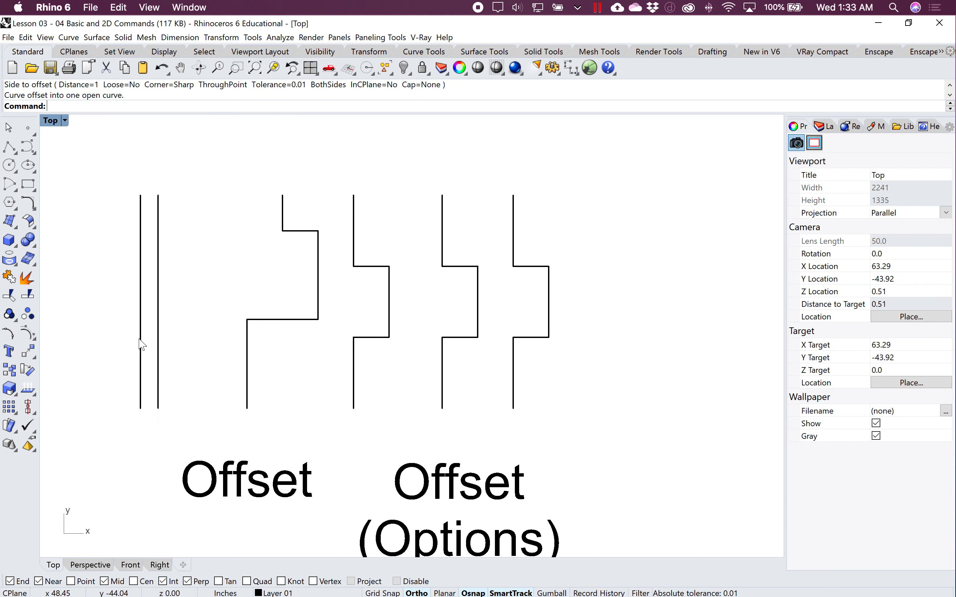
{"action": "mouse_move", "coordinate": [143, 415]}
{"action": "type", "text": "Offset"}
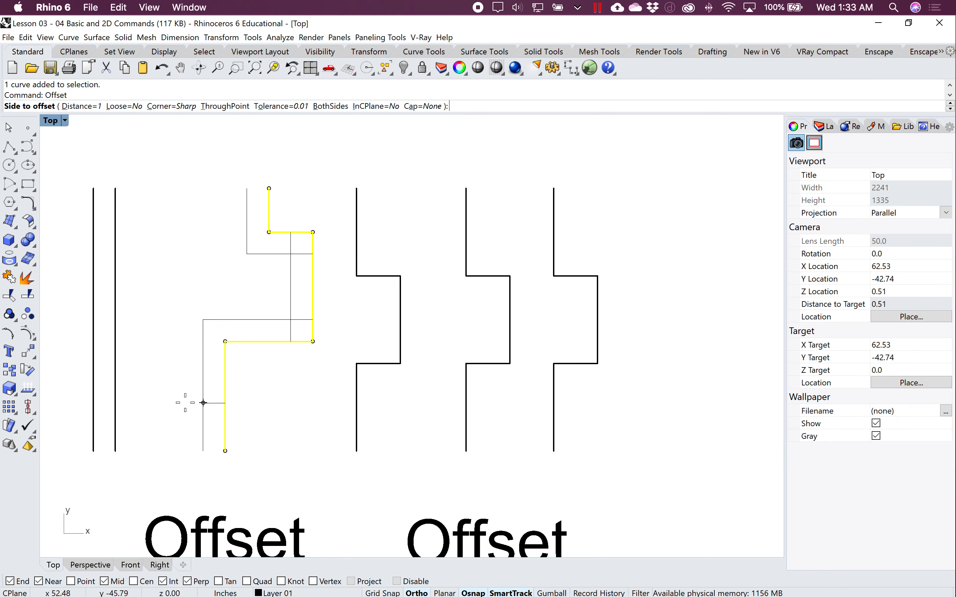
{"action": "mouse_move", "coordinate": [247, 405]}
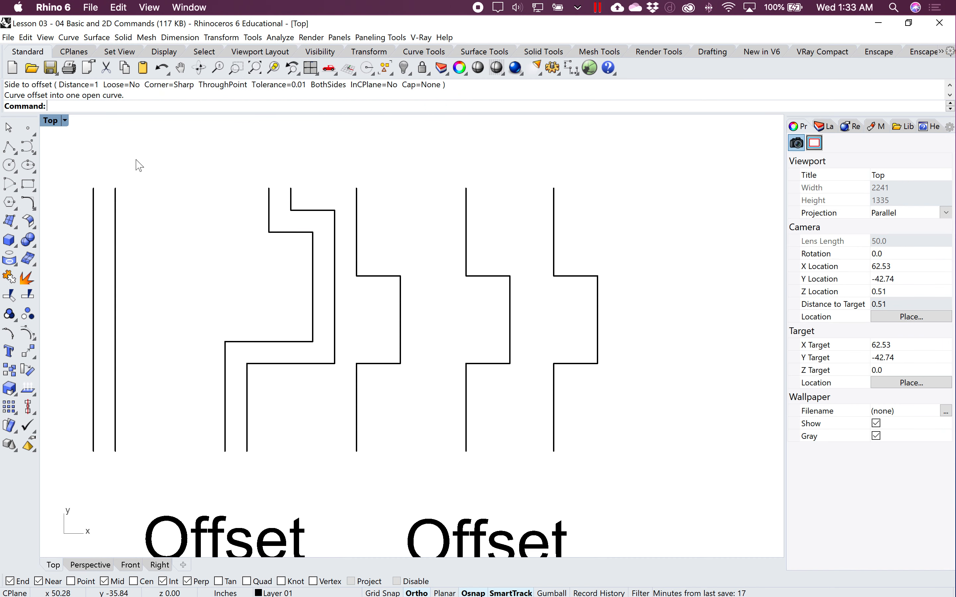
{"action": "mouse_move", "coordinate": [257, 415]}
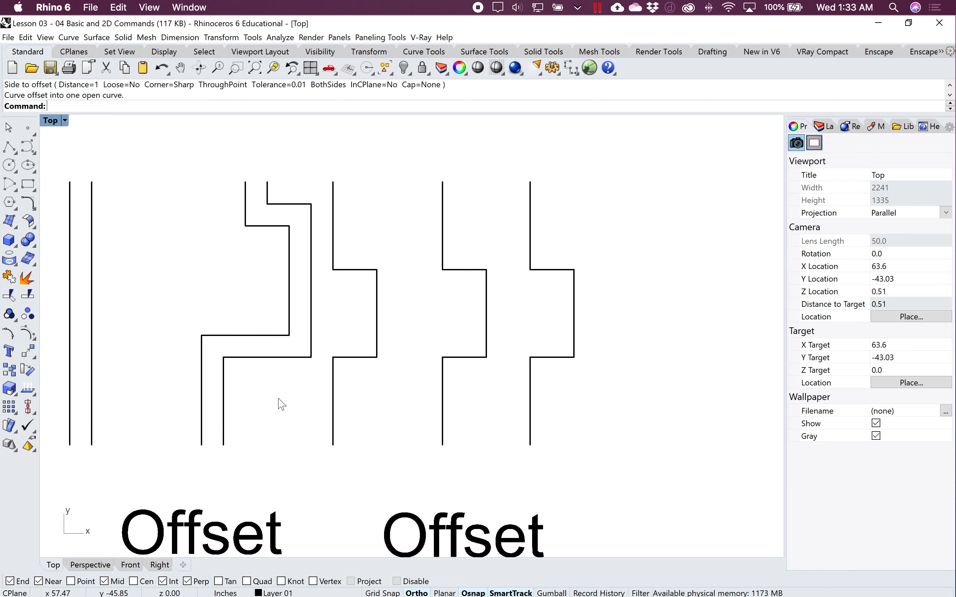
- Offset the first stepped curve by 0.5 on its left side
{"action": "type", "text": "Offset"}
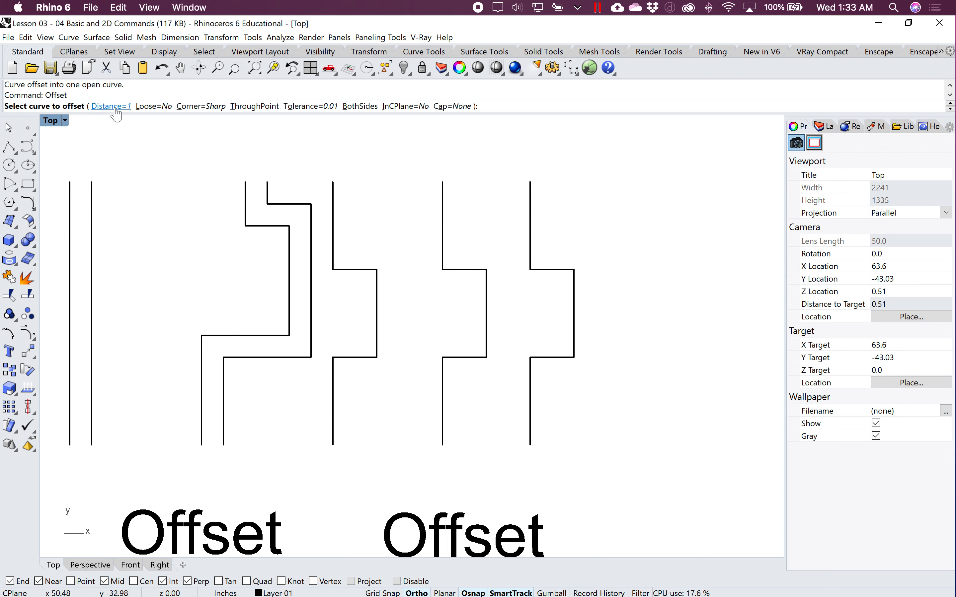
{"action": "type", "text": ".5"}
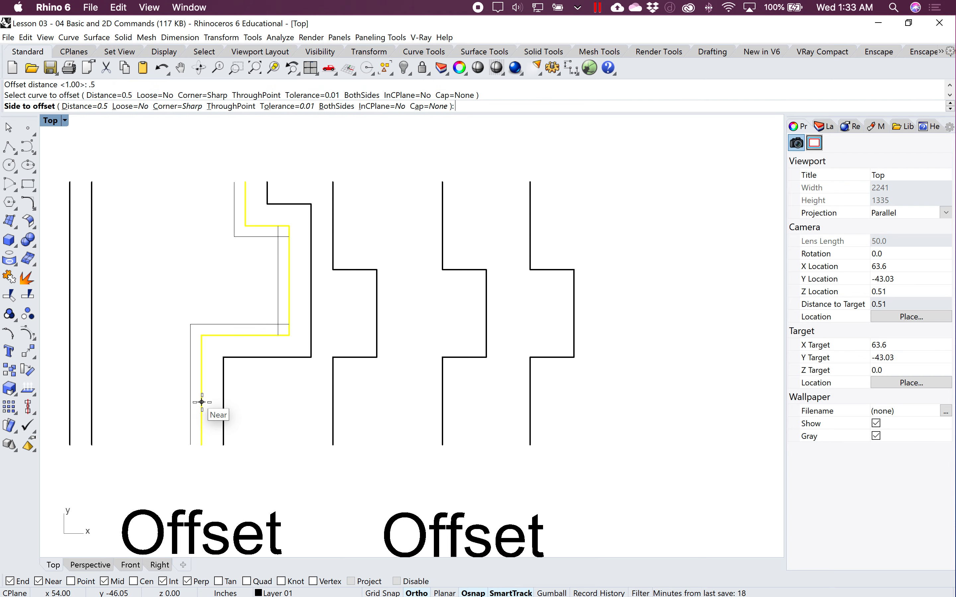
{"action": "left_click", "coordinate": [201, 402]}
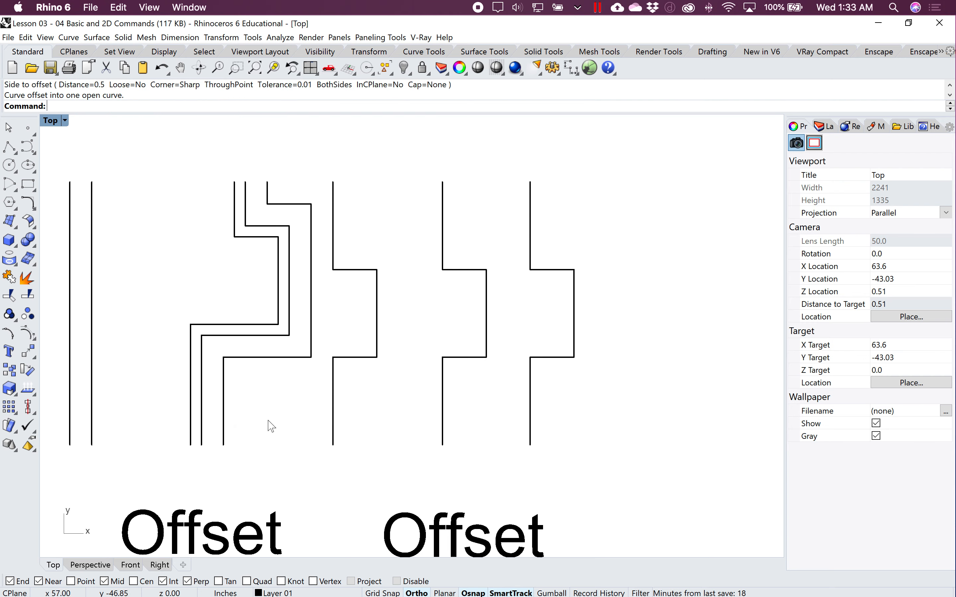
{"action": "mouse_move", "coordinate": [235, 338]}
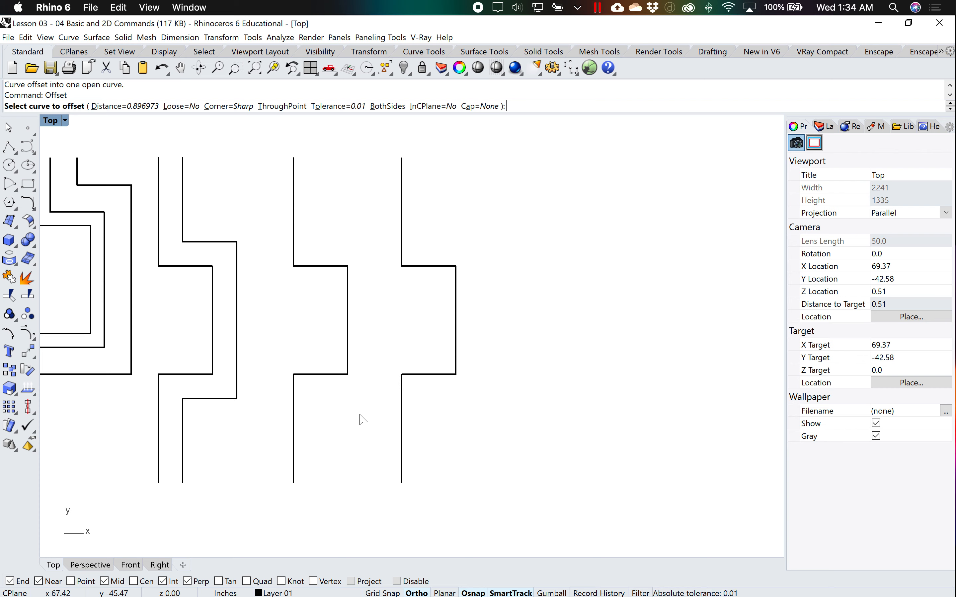
{"action": "mouse_move", "coordinate": [465, 170]}
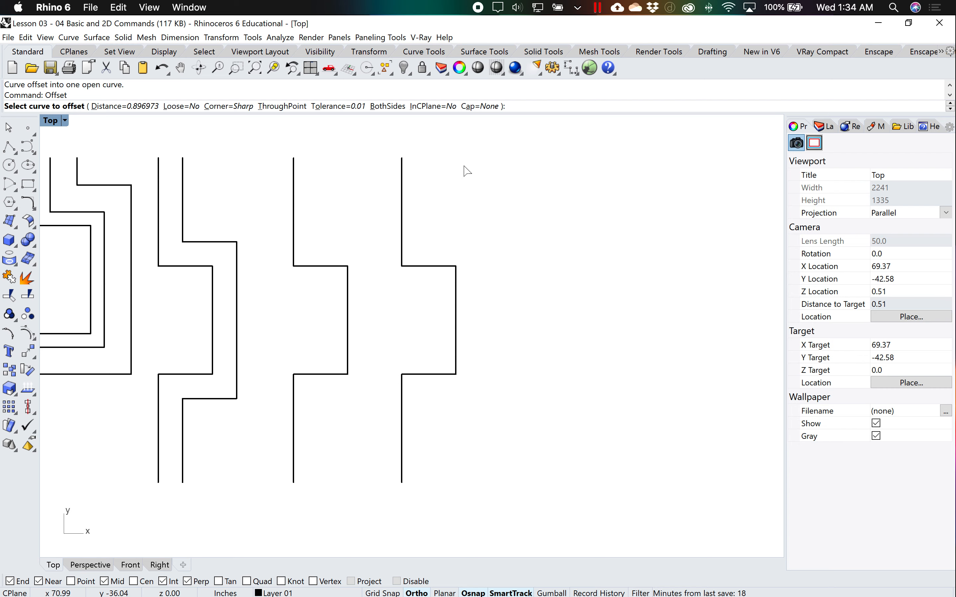
{"action": "mouse_move", "coordinate": [272, 141]}
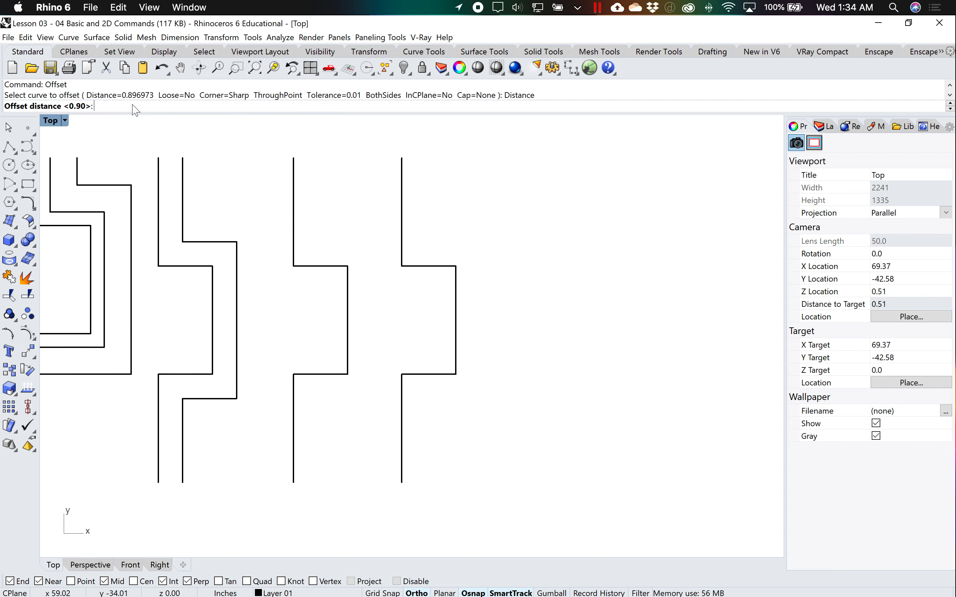
- Offset the third stepped curve at distance 1 with round end caps
{"action": "type", "text": "1"}
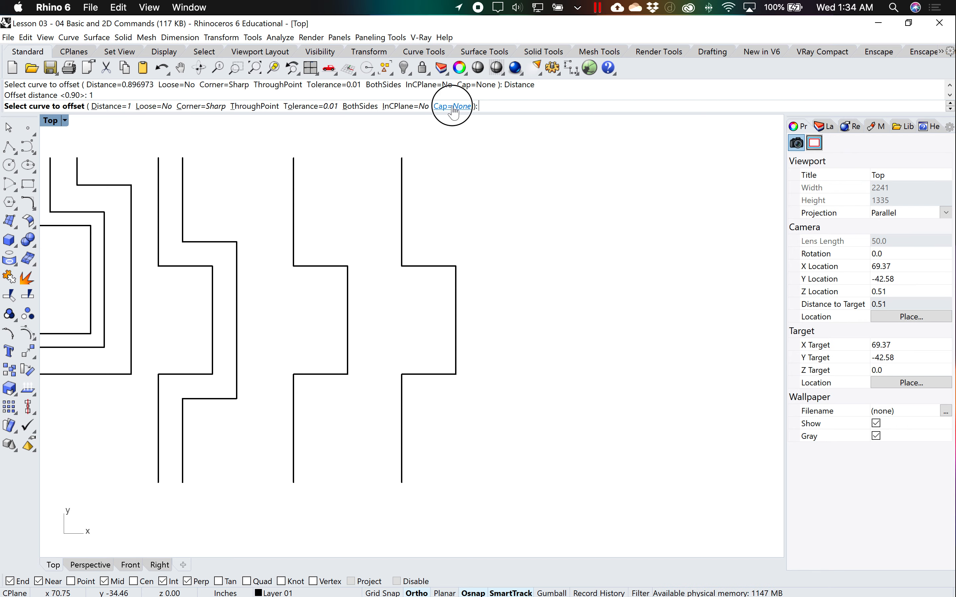
{"action": "left_click", "coordinate": [452, 106]}
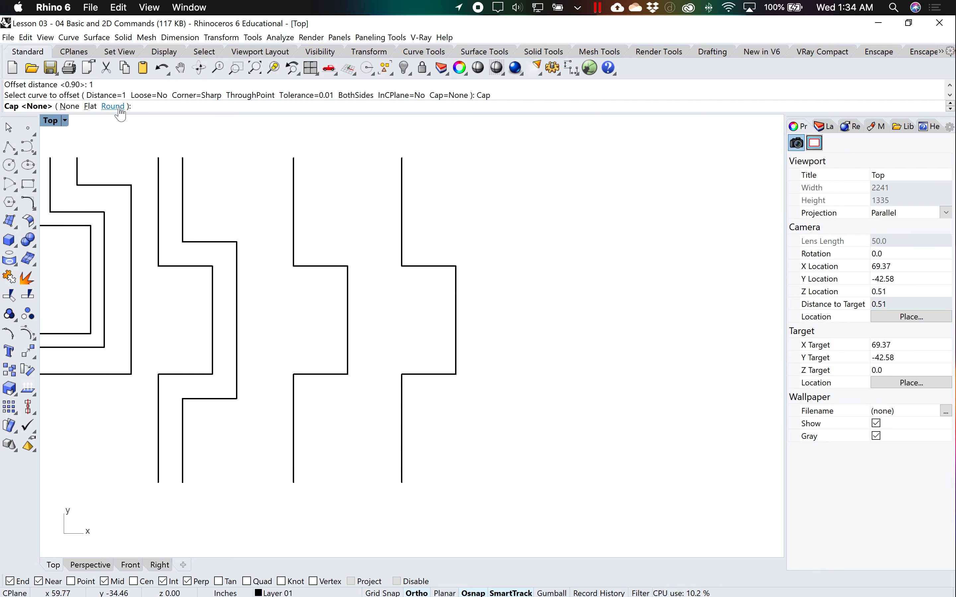
{"action": "left_click", "coordinate": [113, 107]}
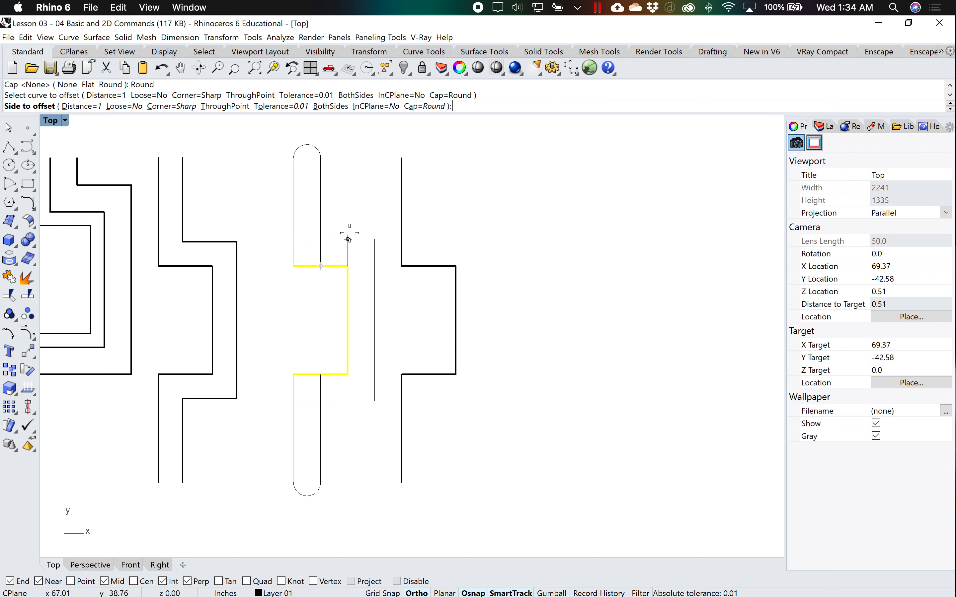
{"action": "left_click", "coordinate": [314, 161]}
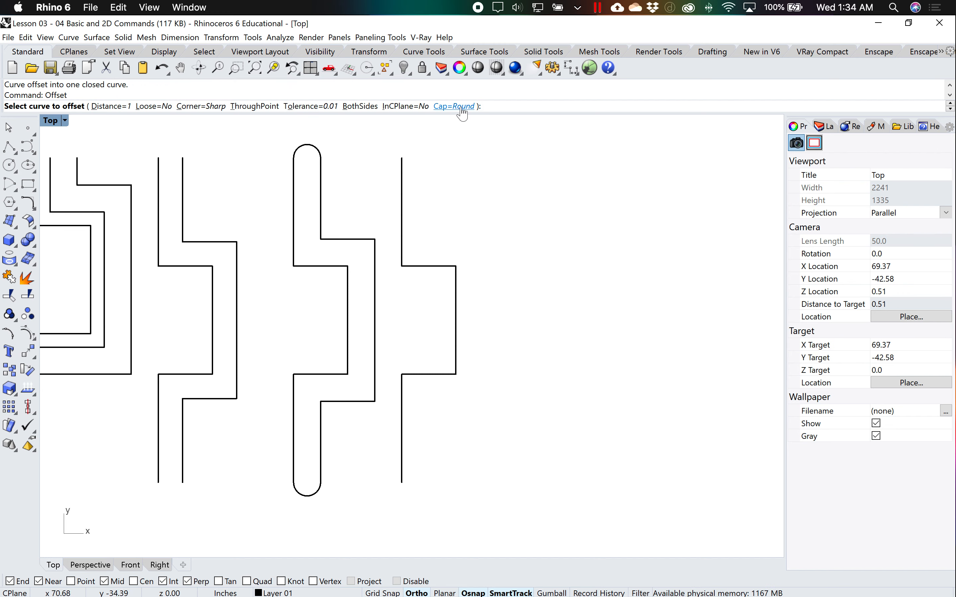
- Switch the offset end caps to flat for the fourth stepped curve
{"action": "left_click", "coordinate": [454, 107]}
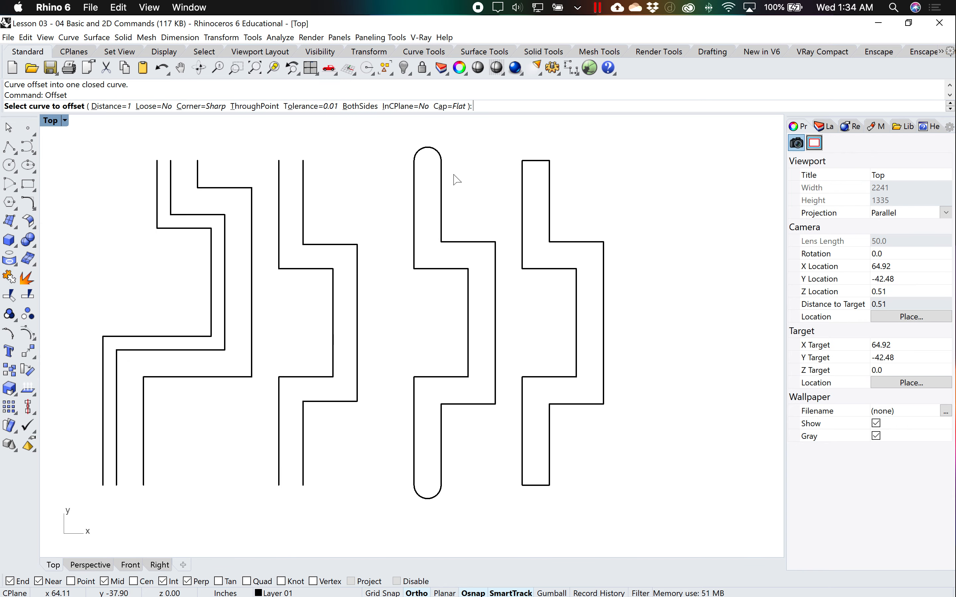
{"action": "left_click", "coordinate": [446, 106]}
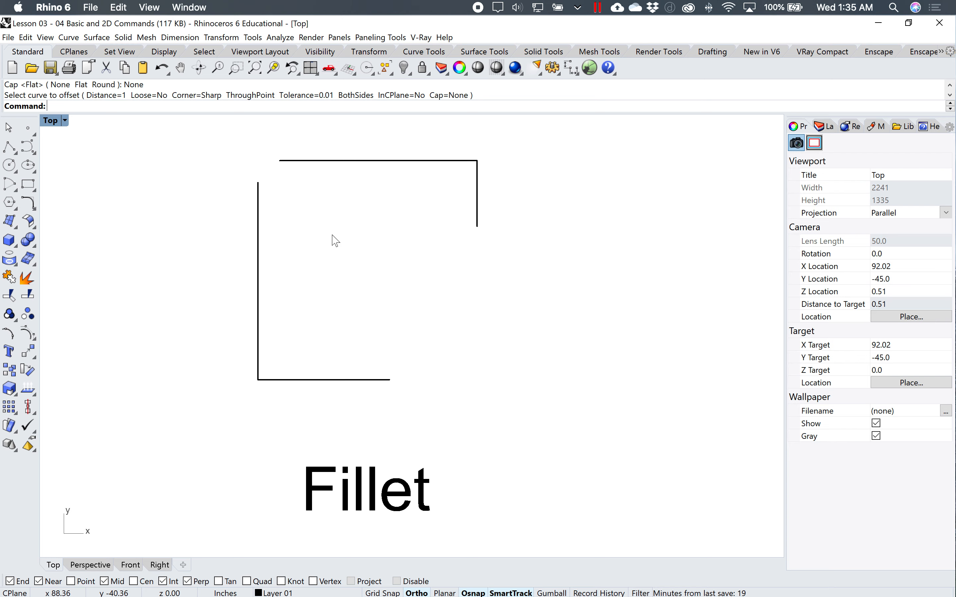
{"action": "mouse_move", "coordinate": [294, 171]}
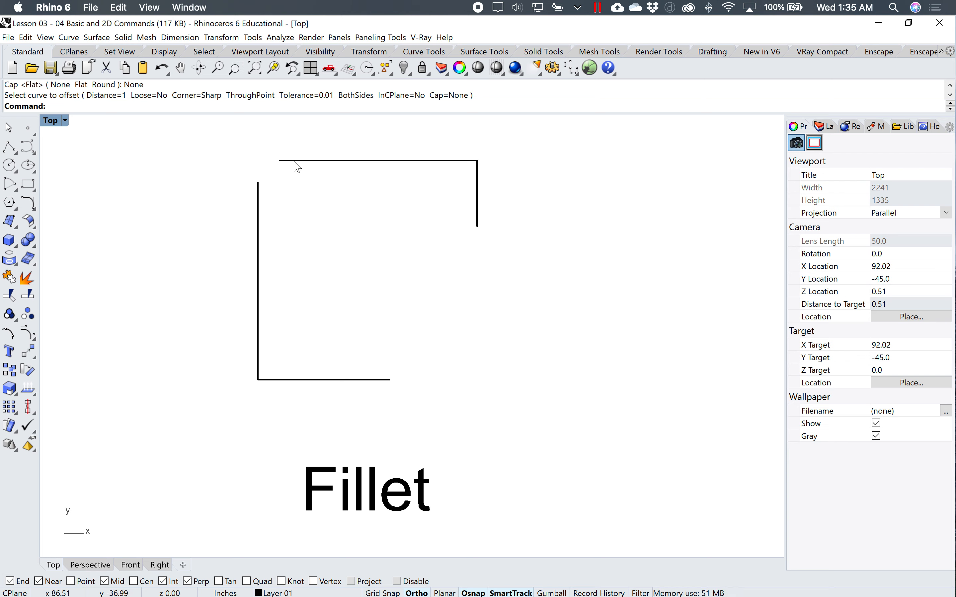
{"action": "mouse_move", "coordinate": [287, 173]}
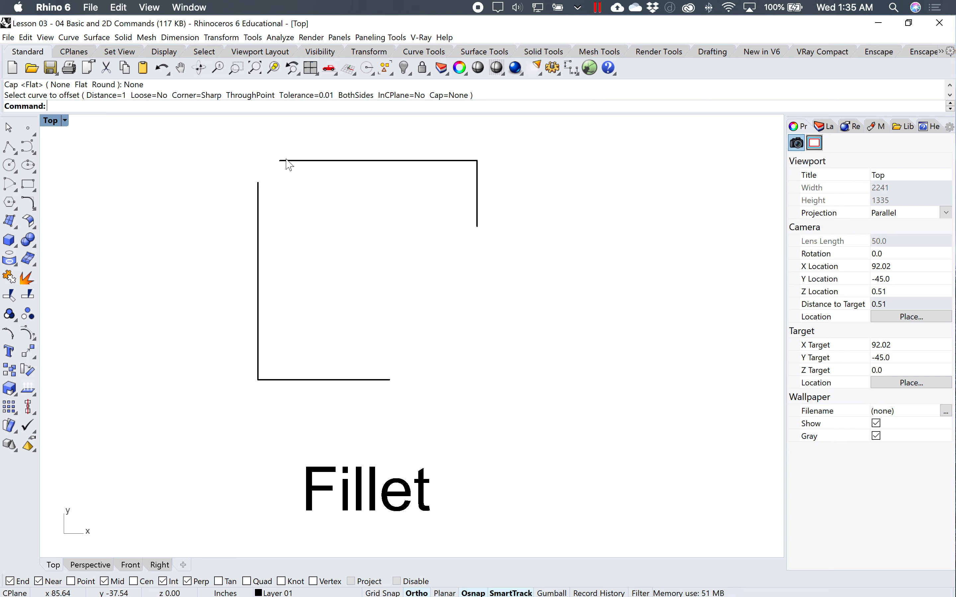
{"action": "mouse_move", "coordinate": [138, 211]}
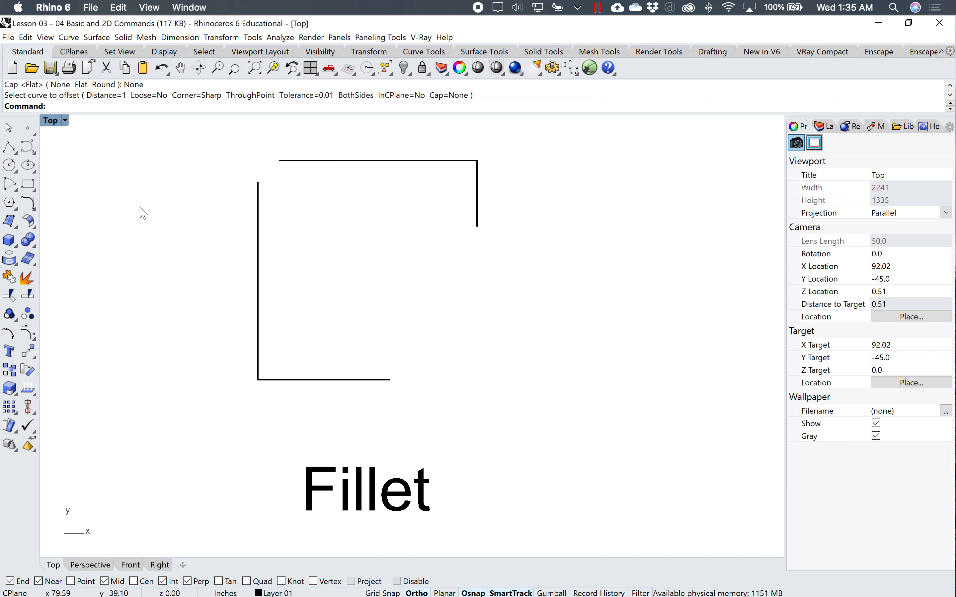
- Fillet the open square's lines with radius 0 to form sharp closed corners
{"action": "left_click", "coordinate": [27, 202]}
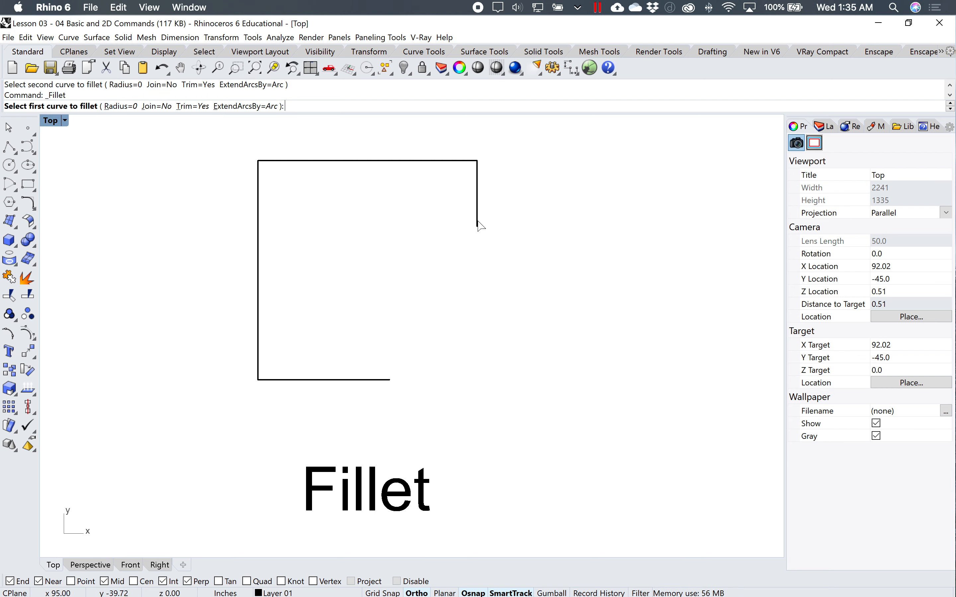
{"action": "left_click", "coordinate": [329, 380]}
{"action": "type", "text": "Distance"}
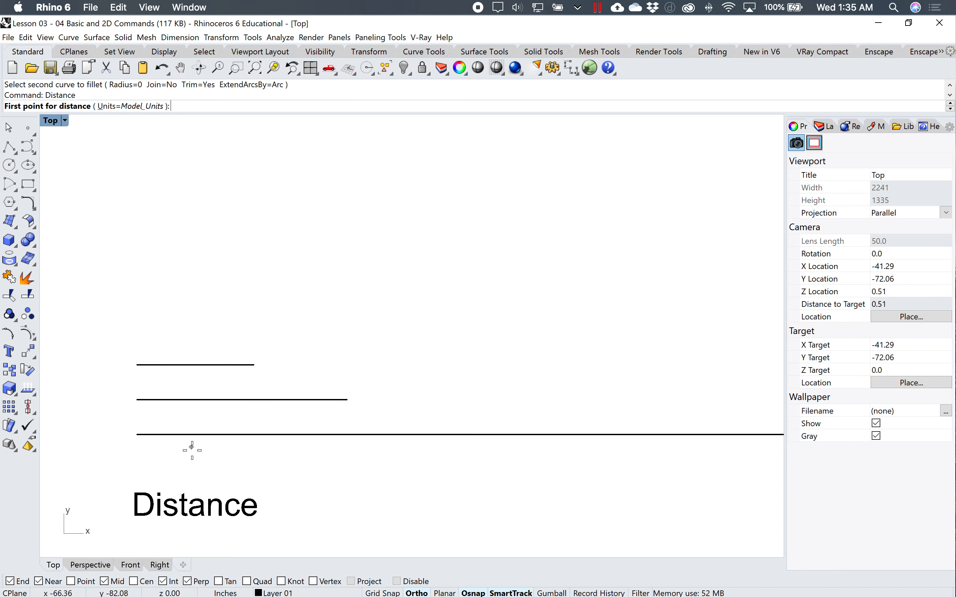
{"action": "mouse_move", "coordinate": [260, 533]}
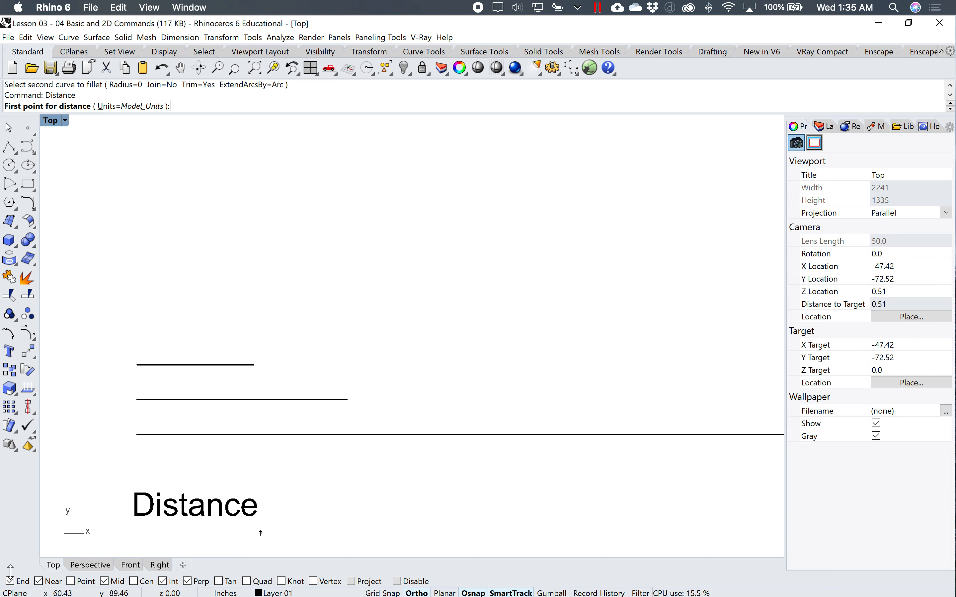
{"action": "mouse_move", "coordinate": [18, 558]}
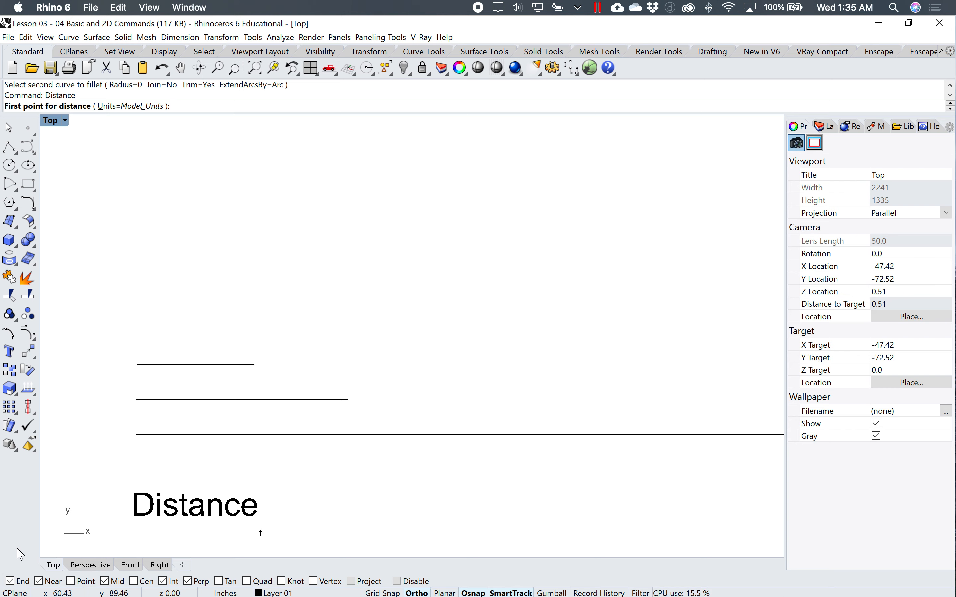
- Measure the top line end to end (10.00 inches), then the middle line
{"action": "left_click", "coordinate": [162, 582]}
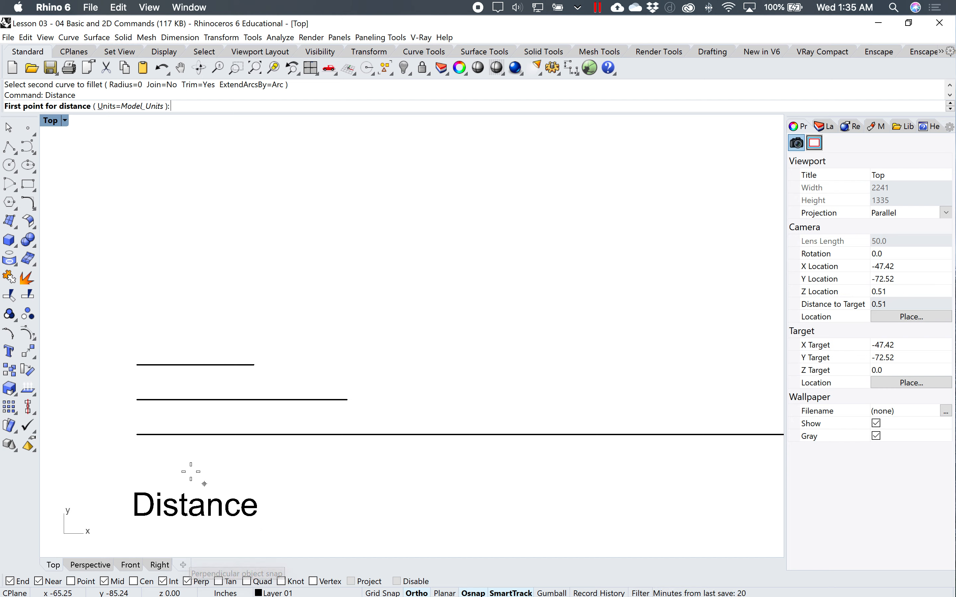
{"action": "mouse_move", "coordinate": [137, 364]}
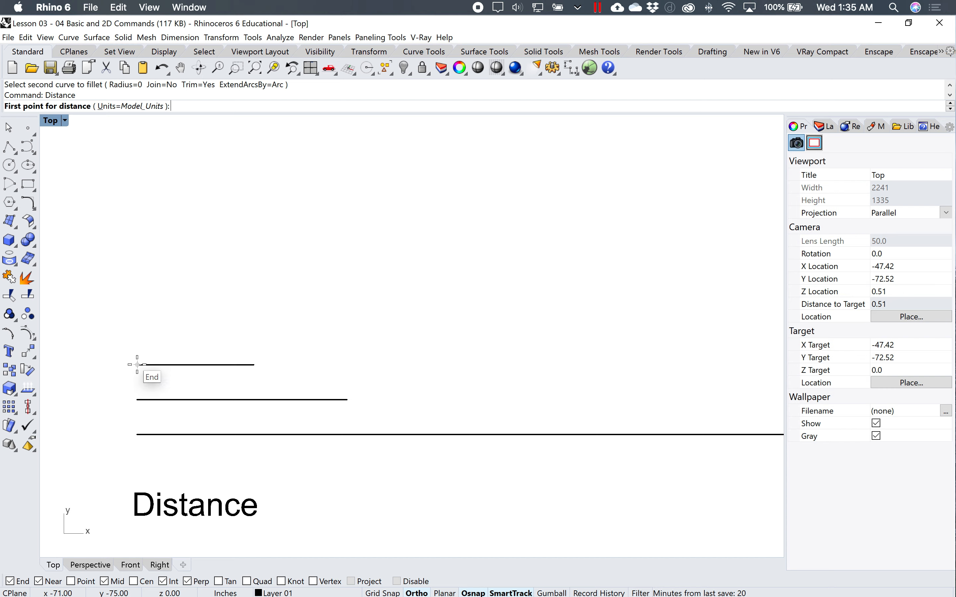
{"action": "left_click", "coordinate": [136, 365]}
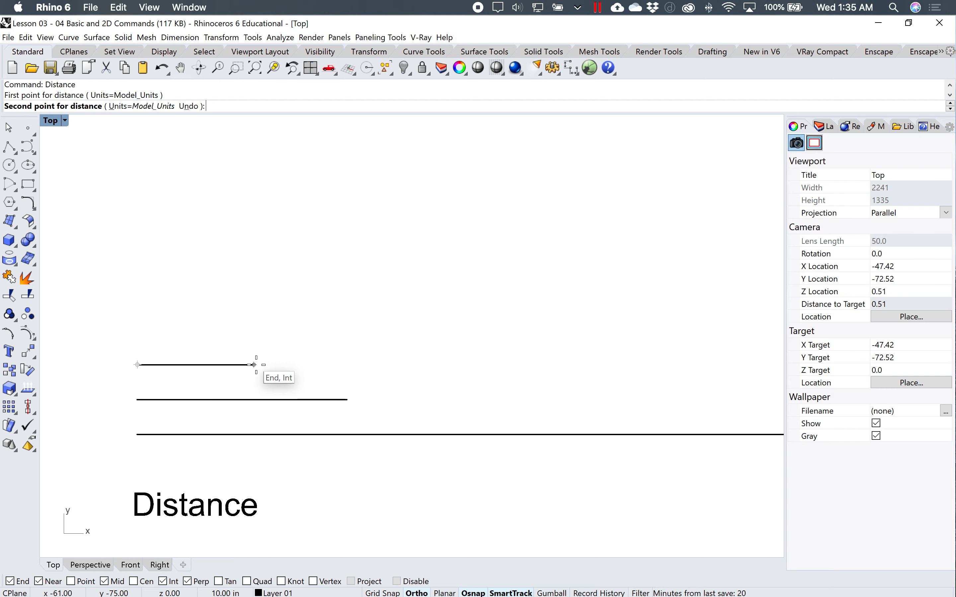
{"action": "left_click", "coordinate": [252, 365]}
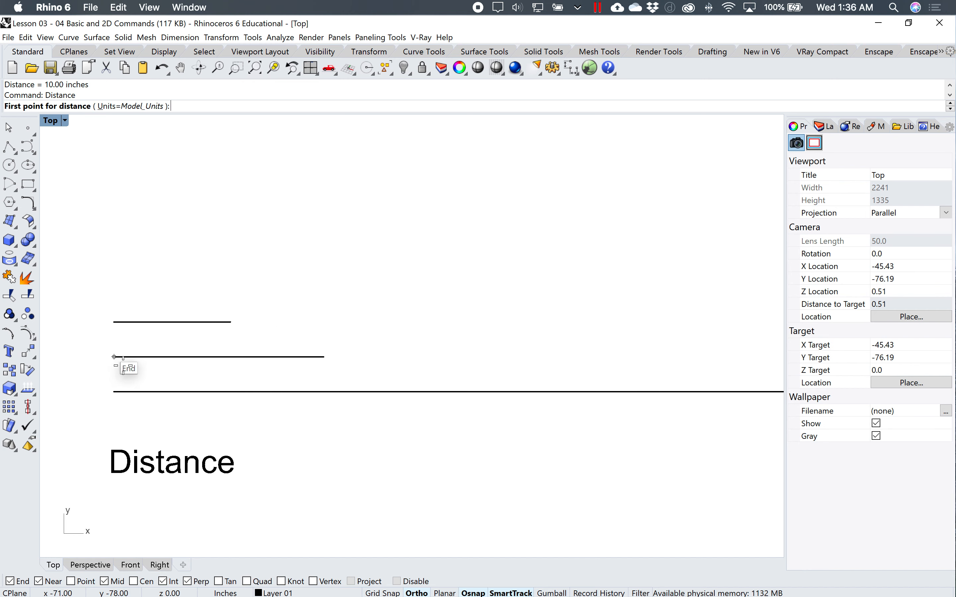
{"action": "left_click", "coordinate": [114, 356]}
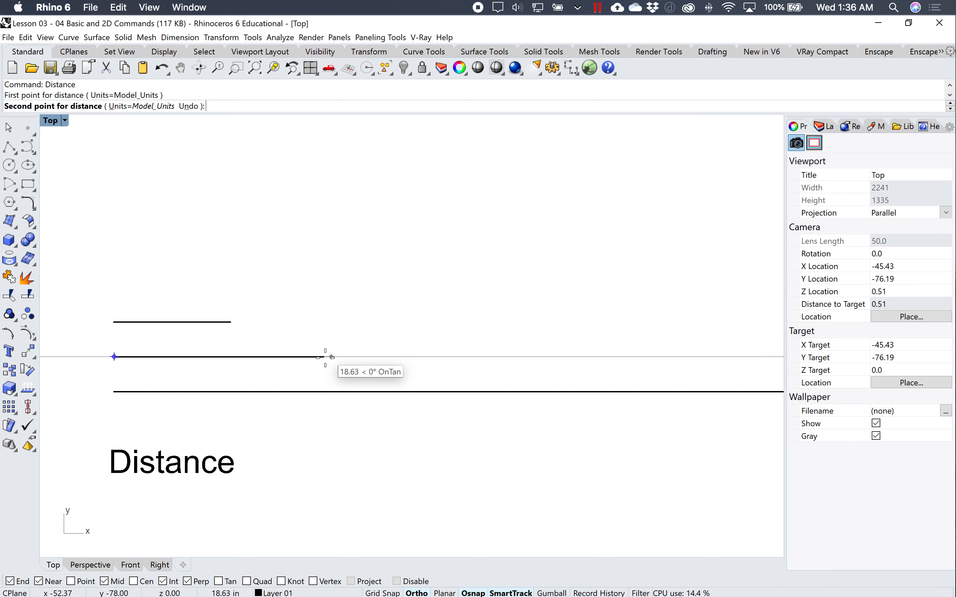
{"action": "left_click", "coordinate": [329, 357]}
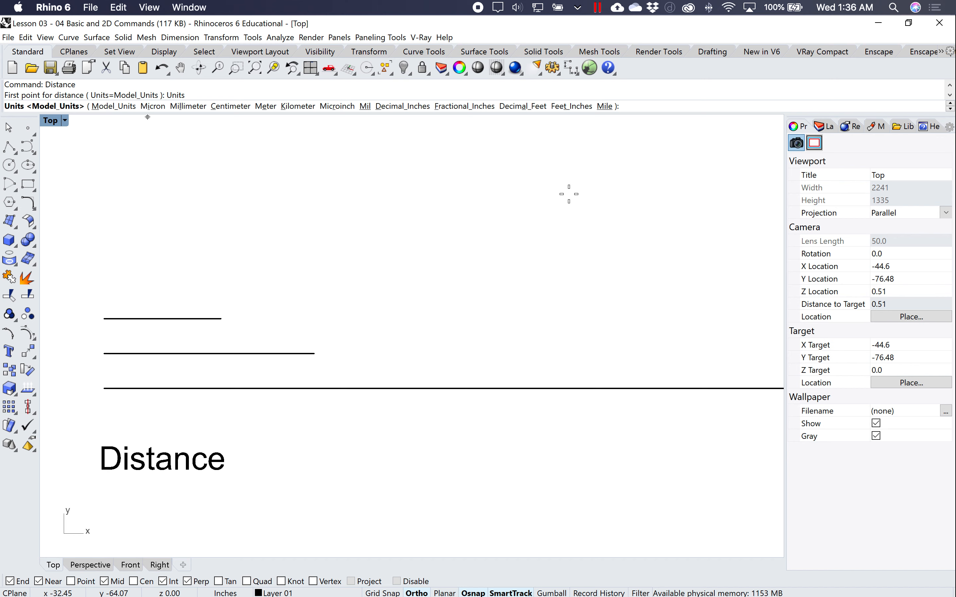
{"action": "mouse_move", "coordinate": [572, 106]}
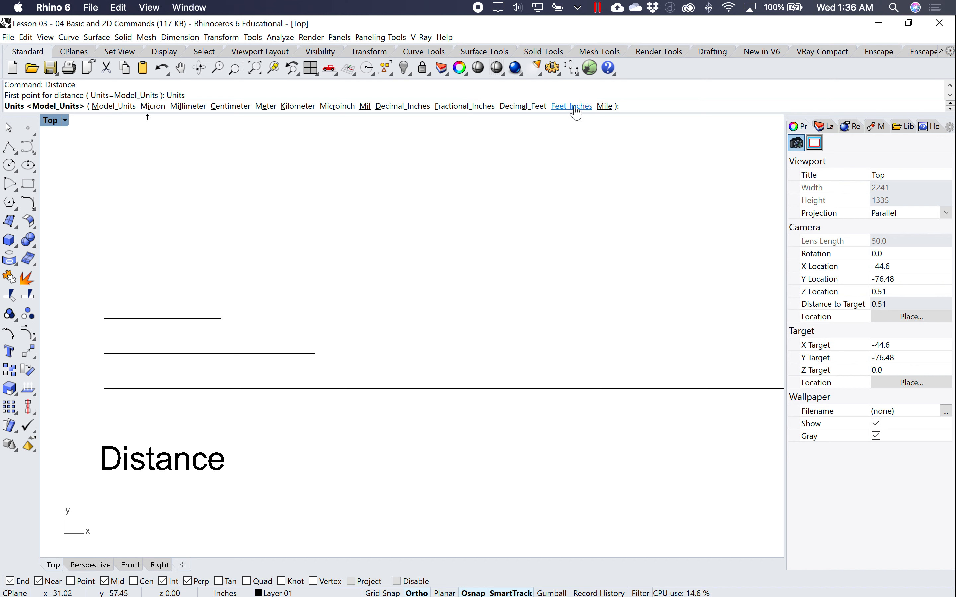
- Measure the middle line in feet and inches (1'-6"), then in centimeters (45.72)
{"action": "left_click", "coordinate": [571, 106]}
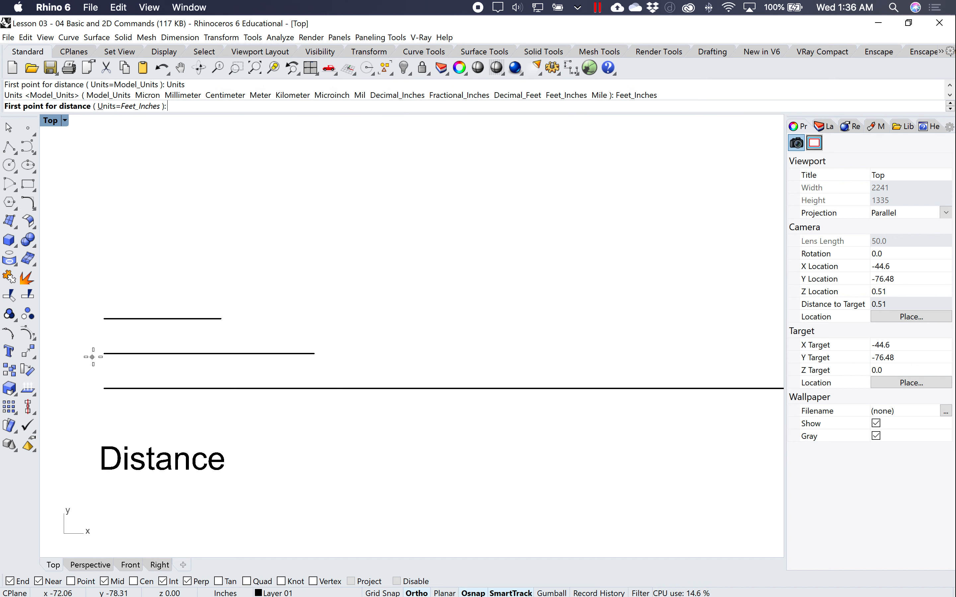
{"action": "left_click", "coordinate": [103, 363]}
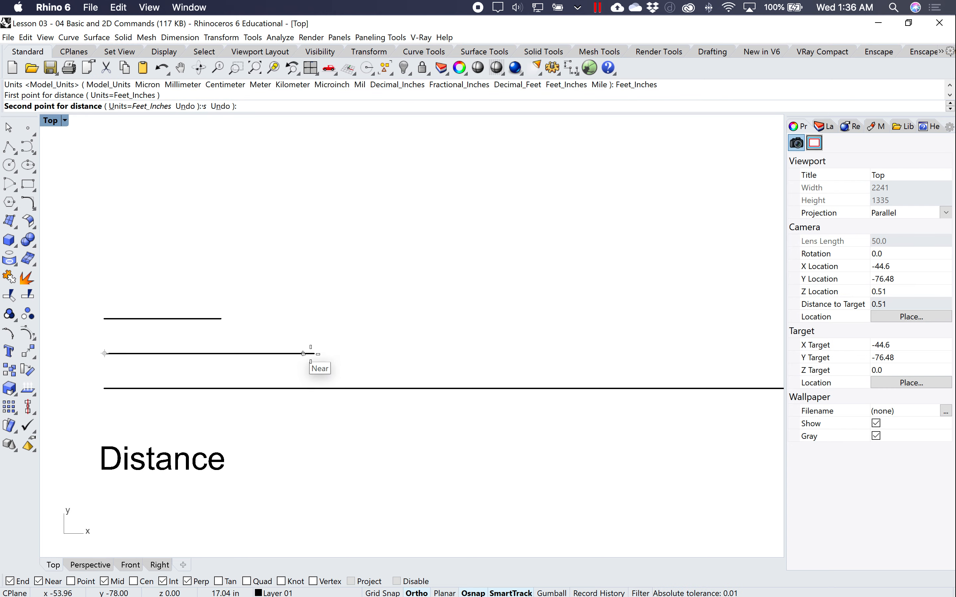
{"action": "left_click", "coordinate": [302, 353]}
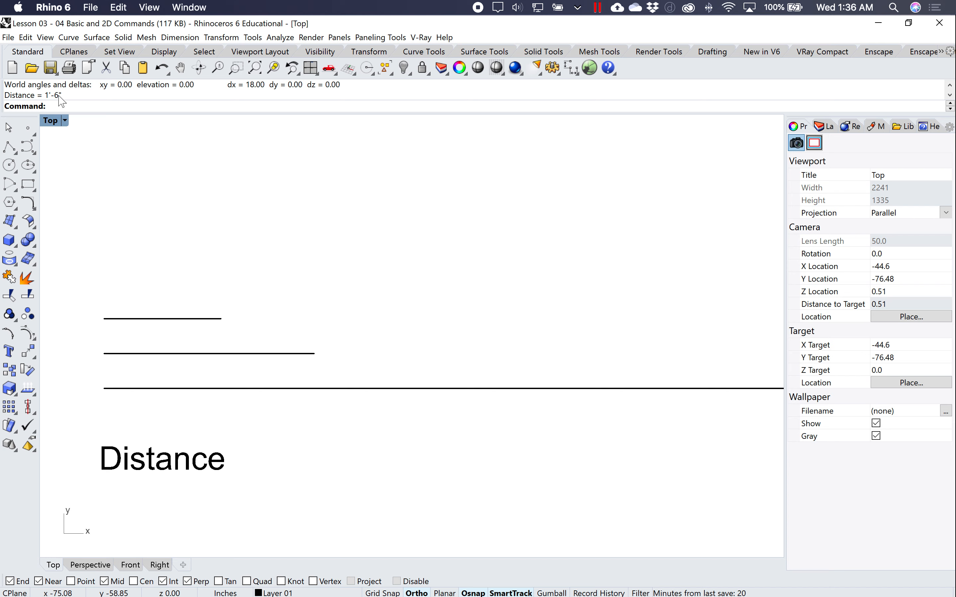
{"action": "mouse_move", "coordinate": [427, 352]}
{"action": "type", "text": "Distance"}
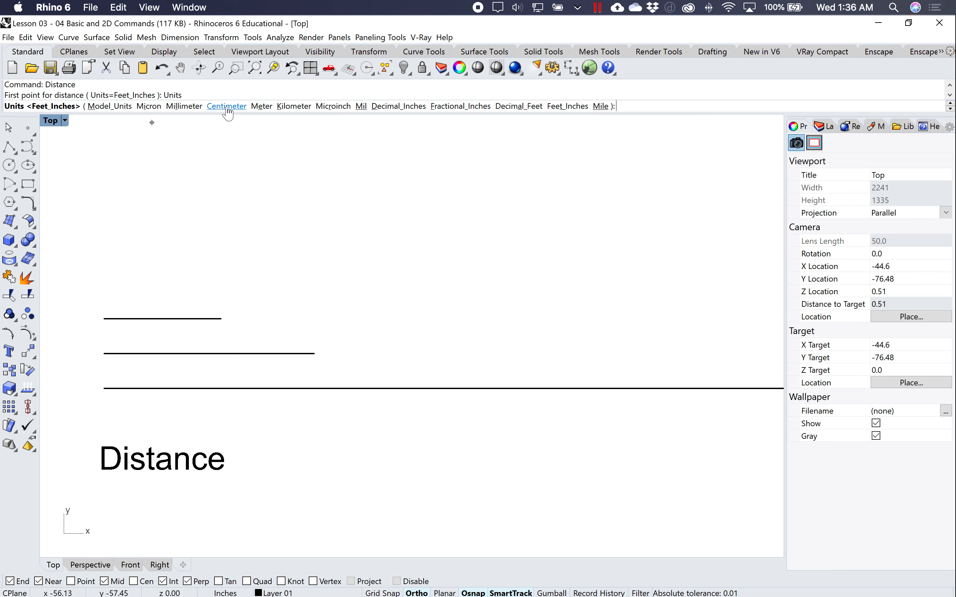
{"action": "left_click", "coordinate": [226, 106]}
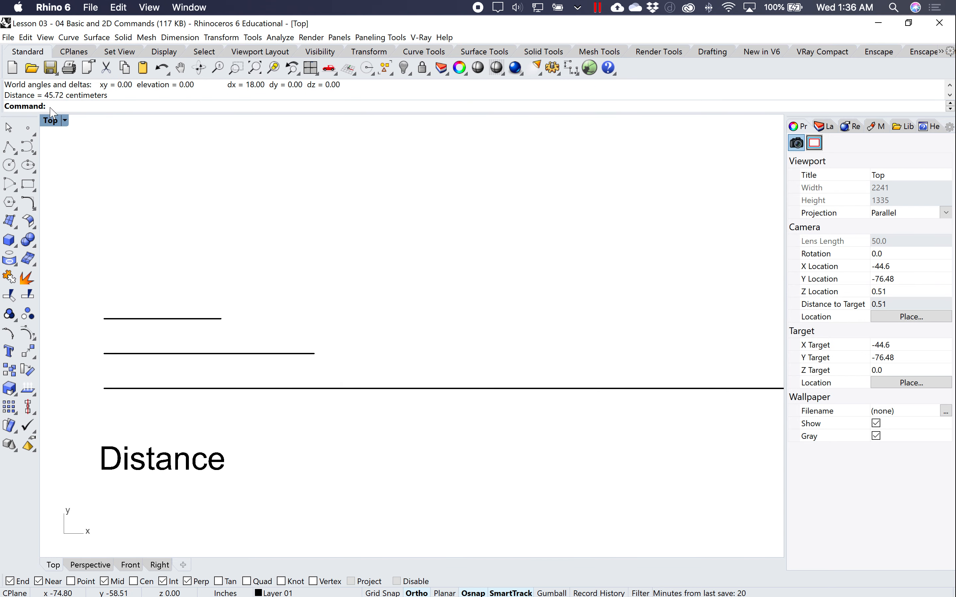
{"action": "mouse_move", "coordinate": [261, 563]}
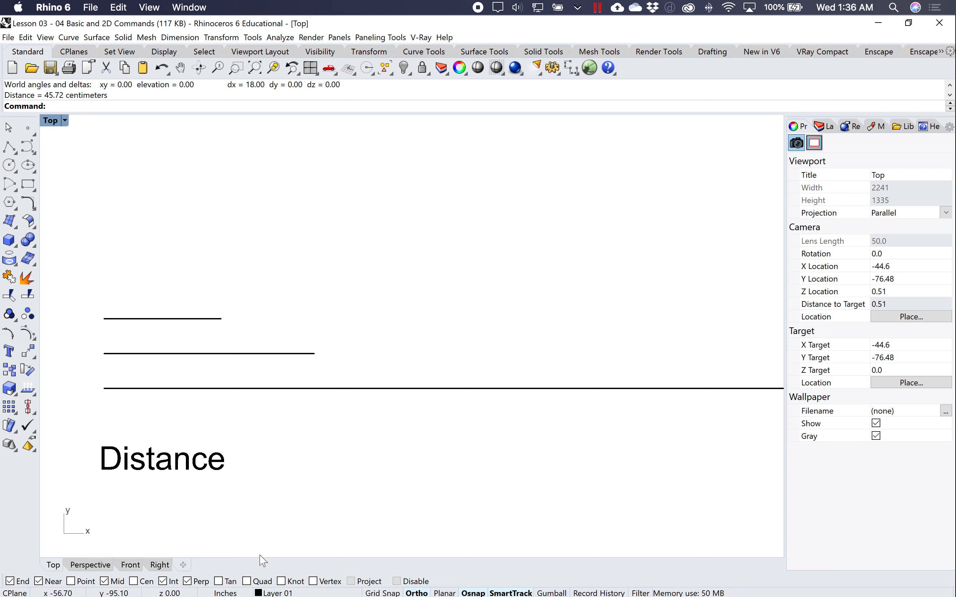
{"action": "mouse_move", "coordinate": [308, 326]}
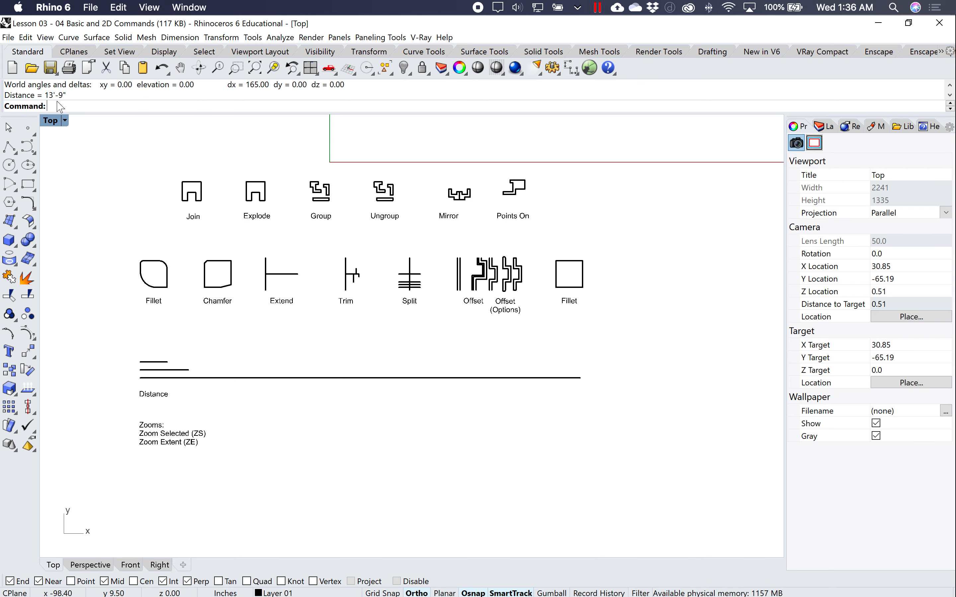
{"action": "mouse_move", "coordinate": [66, 99]}
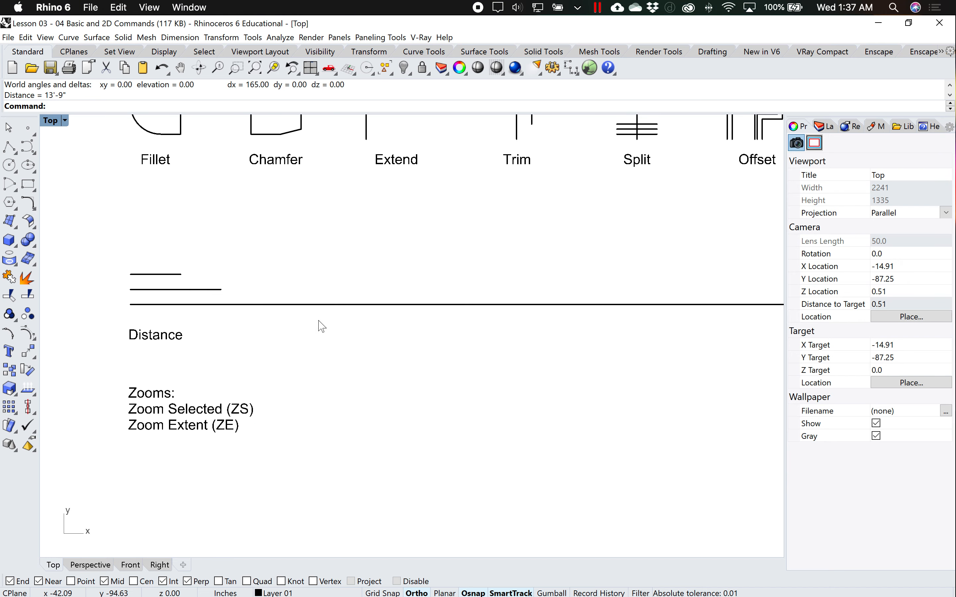
- Zoom to the chamfered shape, then Zoom Extents (ZE) to fit every example
{"action": "left_click", "coordinate": [275, 160]}
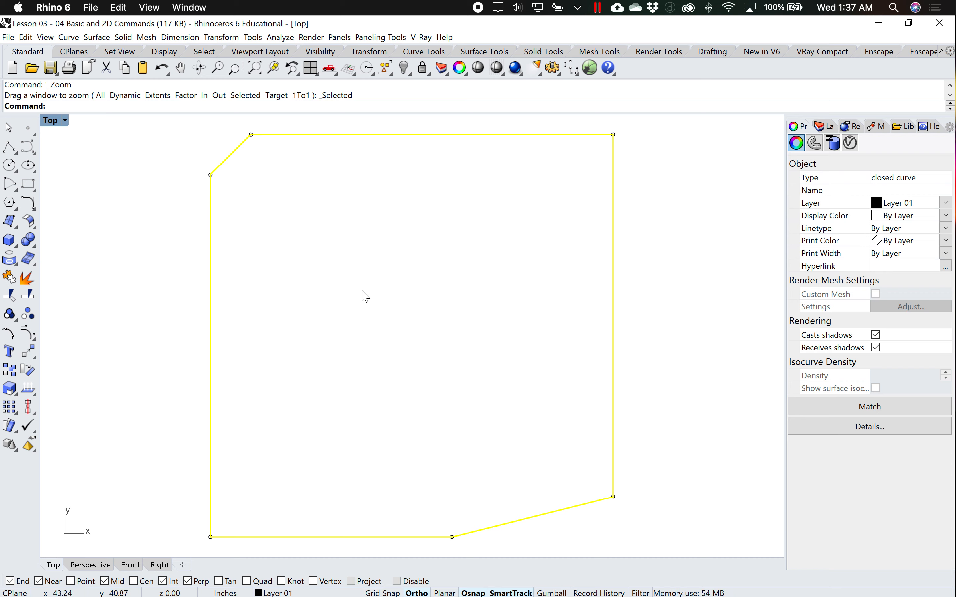
{"action": "type", "text": "ZE"}
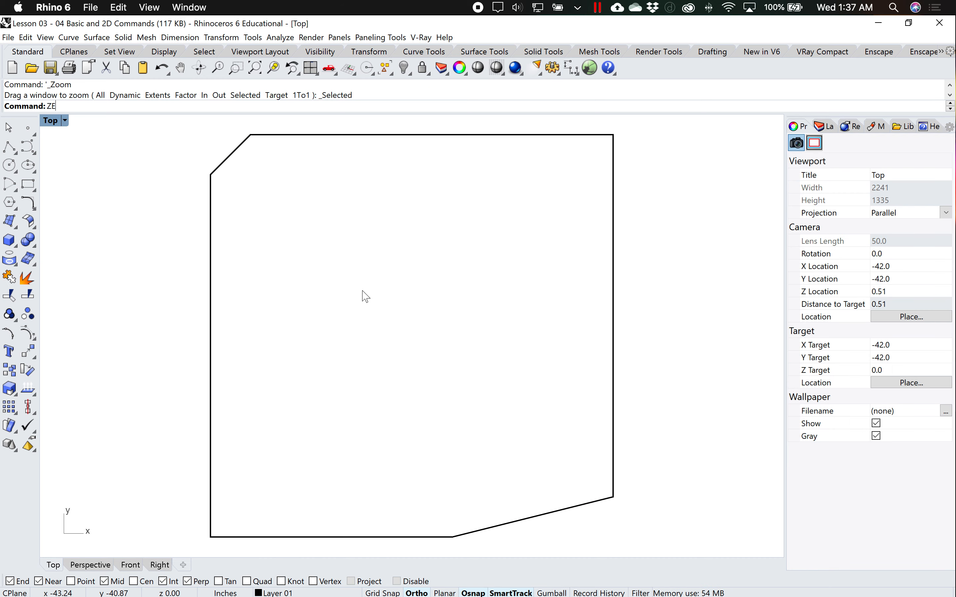
{"action": "key", "text": "Enter"}
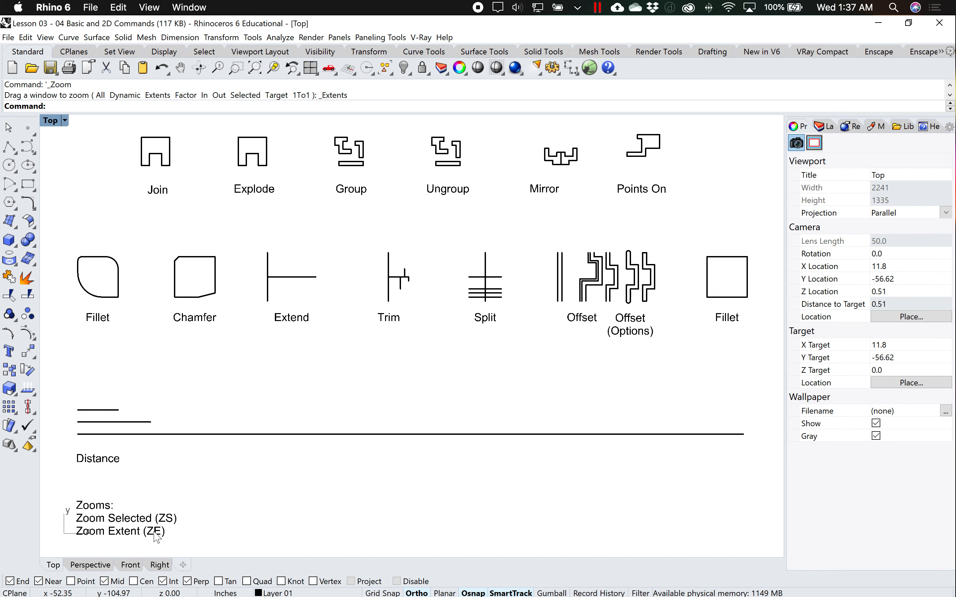